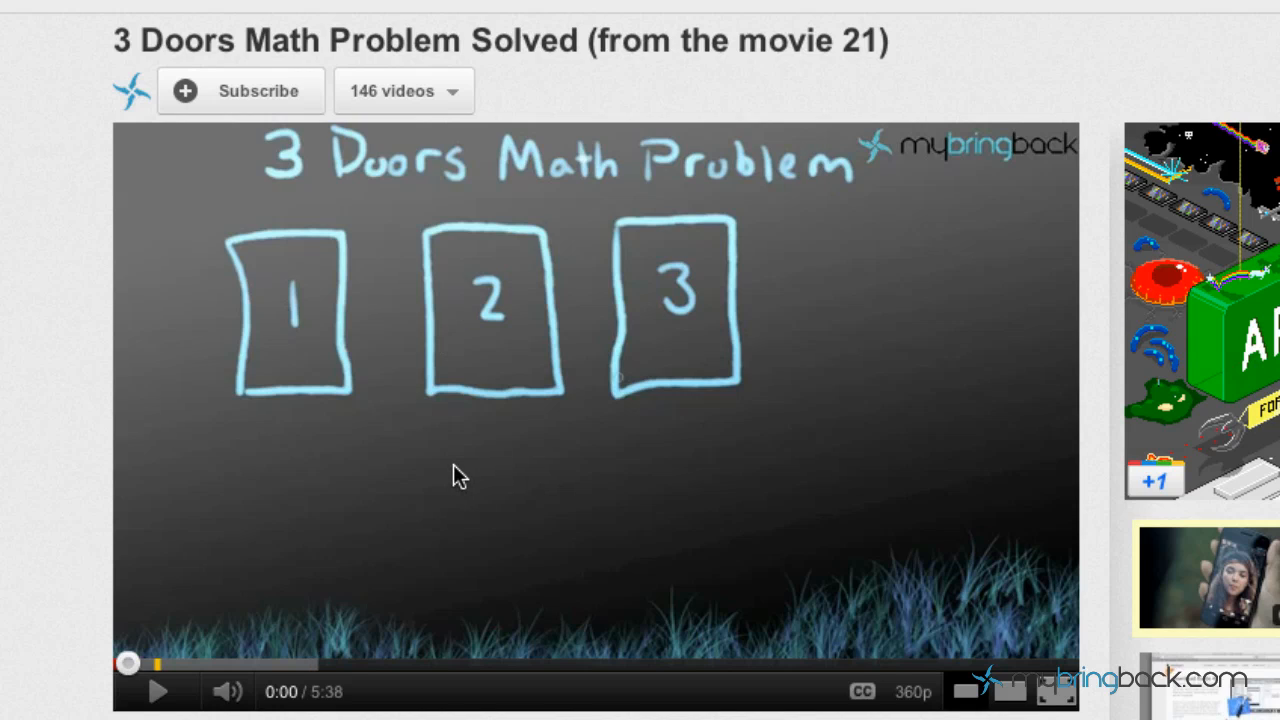
pyautogui.moveTo(418, 527)
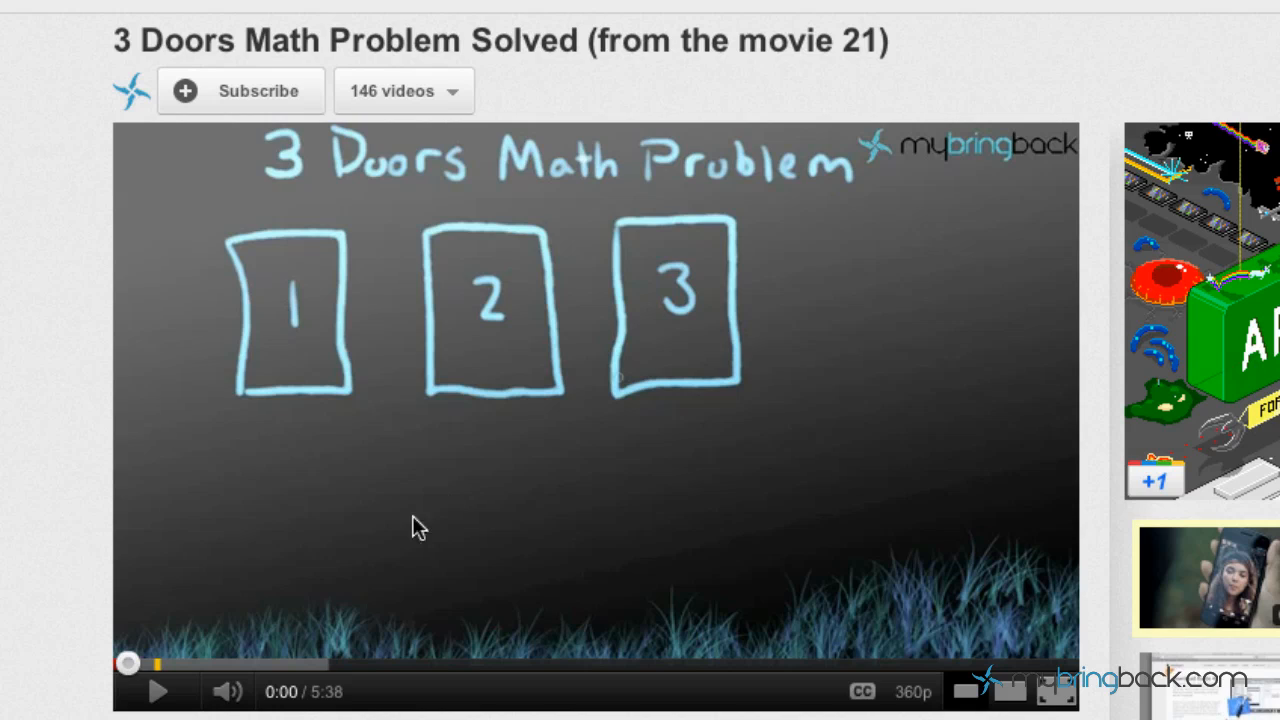
pyautogui.moveTo(407, 485)
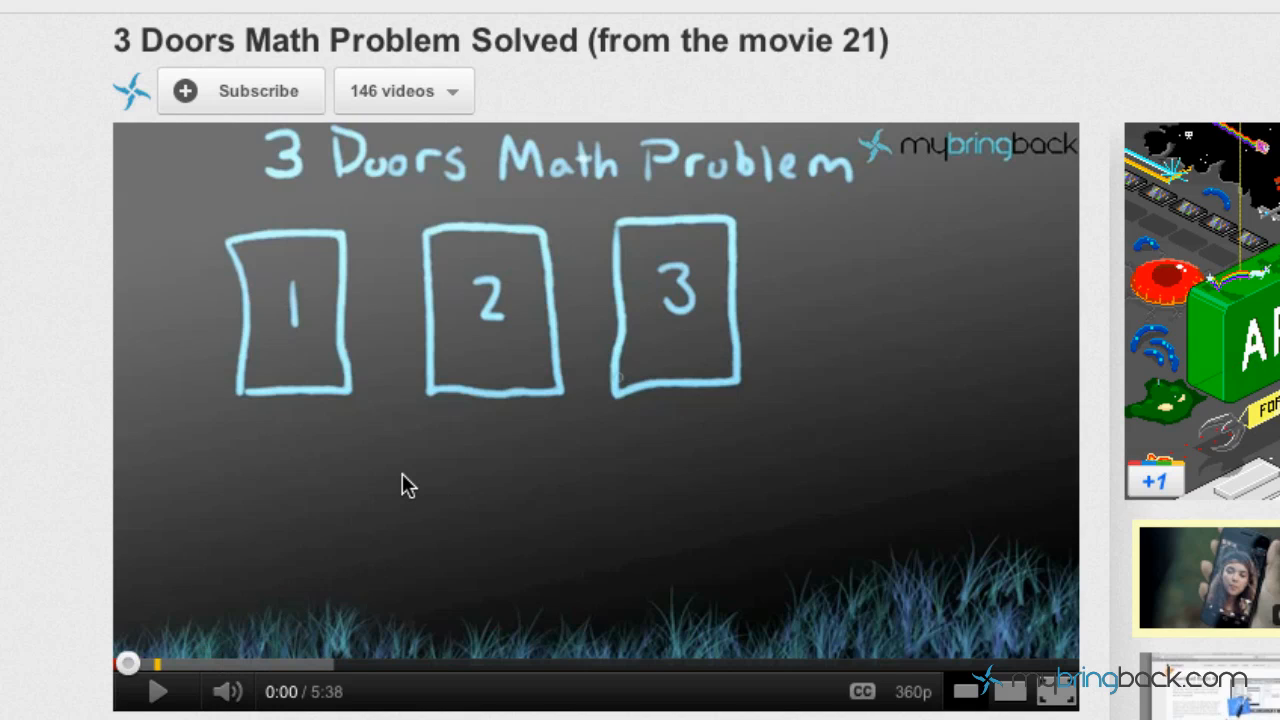
pyautogui.moveTo(365, 345)
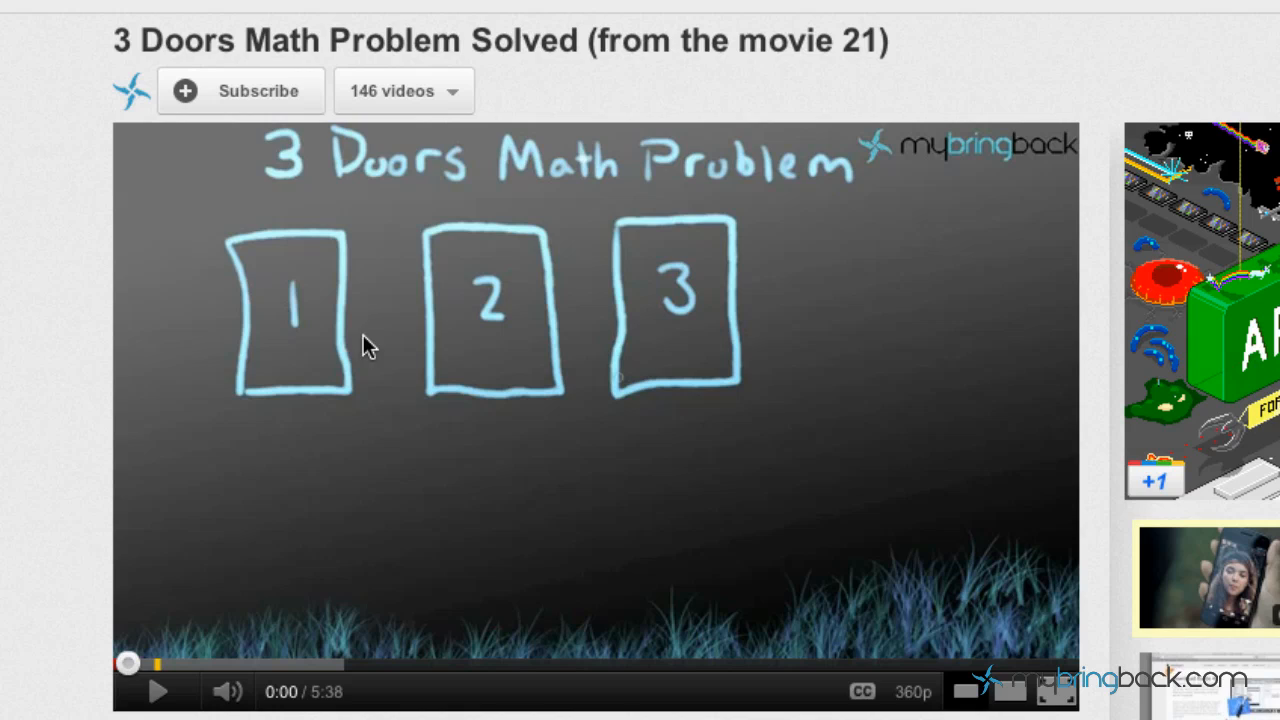
pyautogui.moveTo(378, 258)
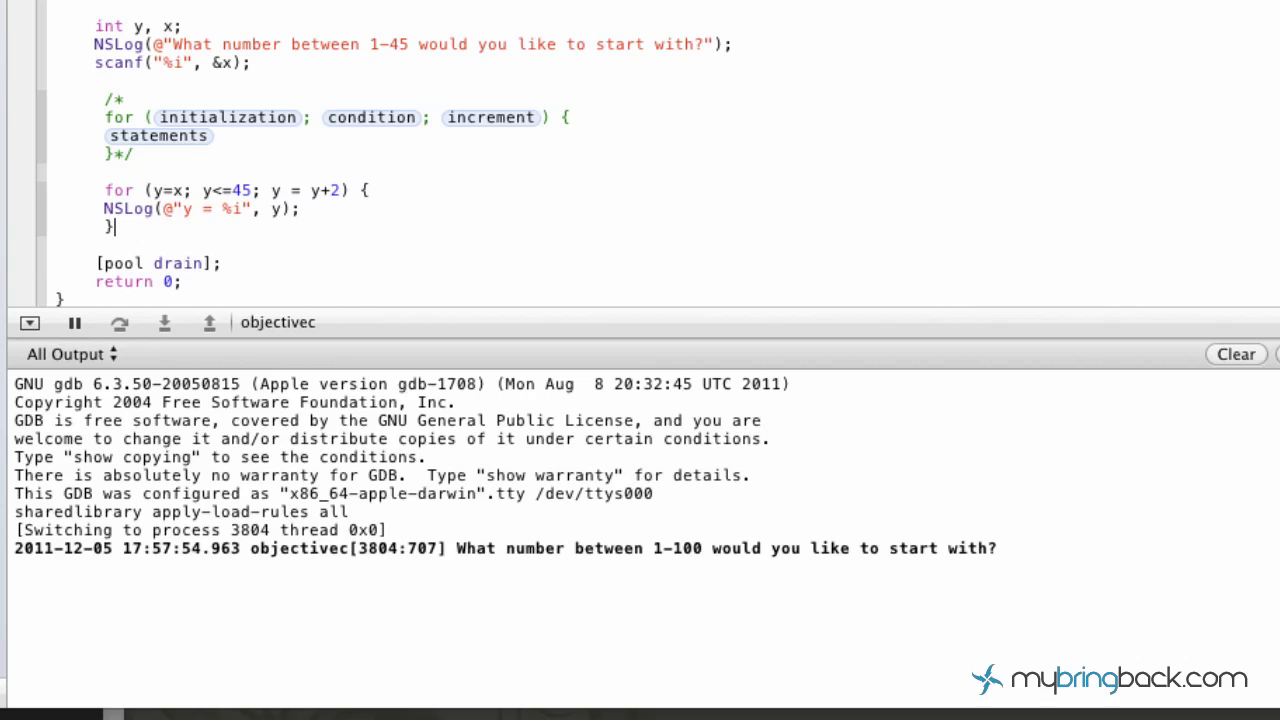
pyautogui.moveTo(153, 262)
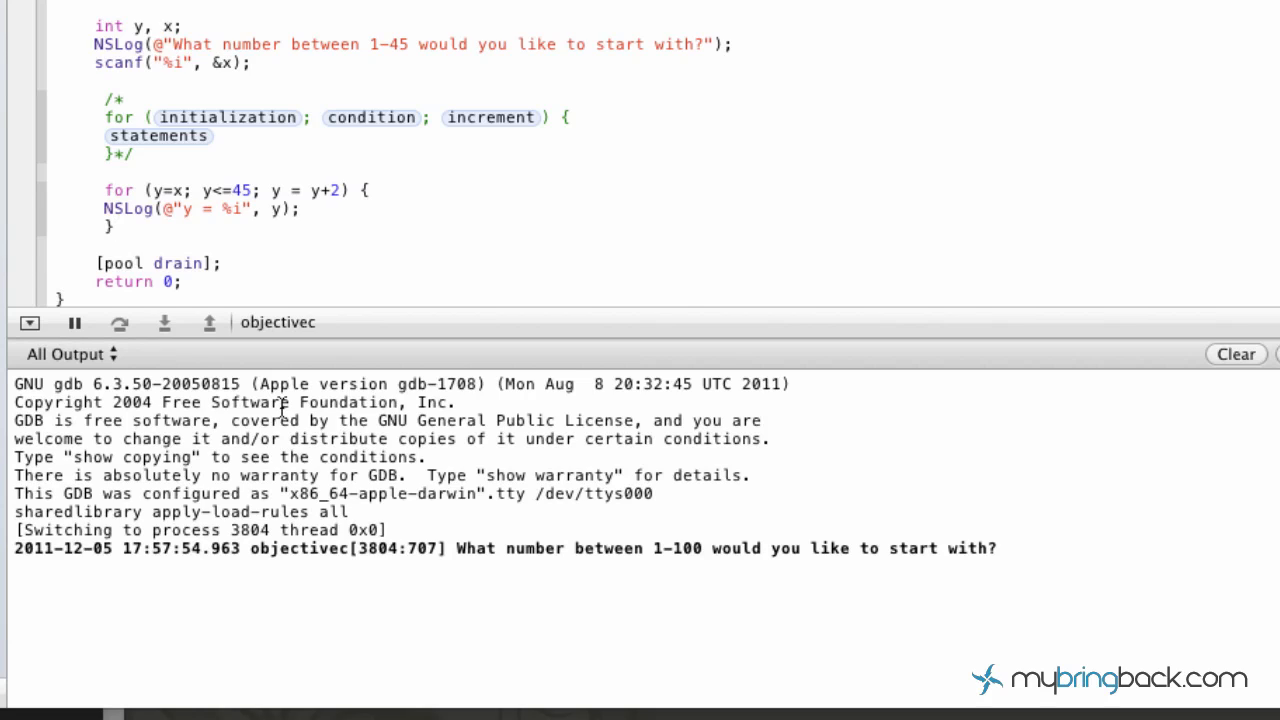
pyautogui.moveTo(1048, 548)
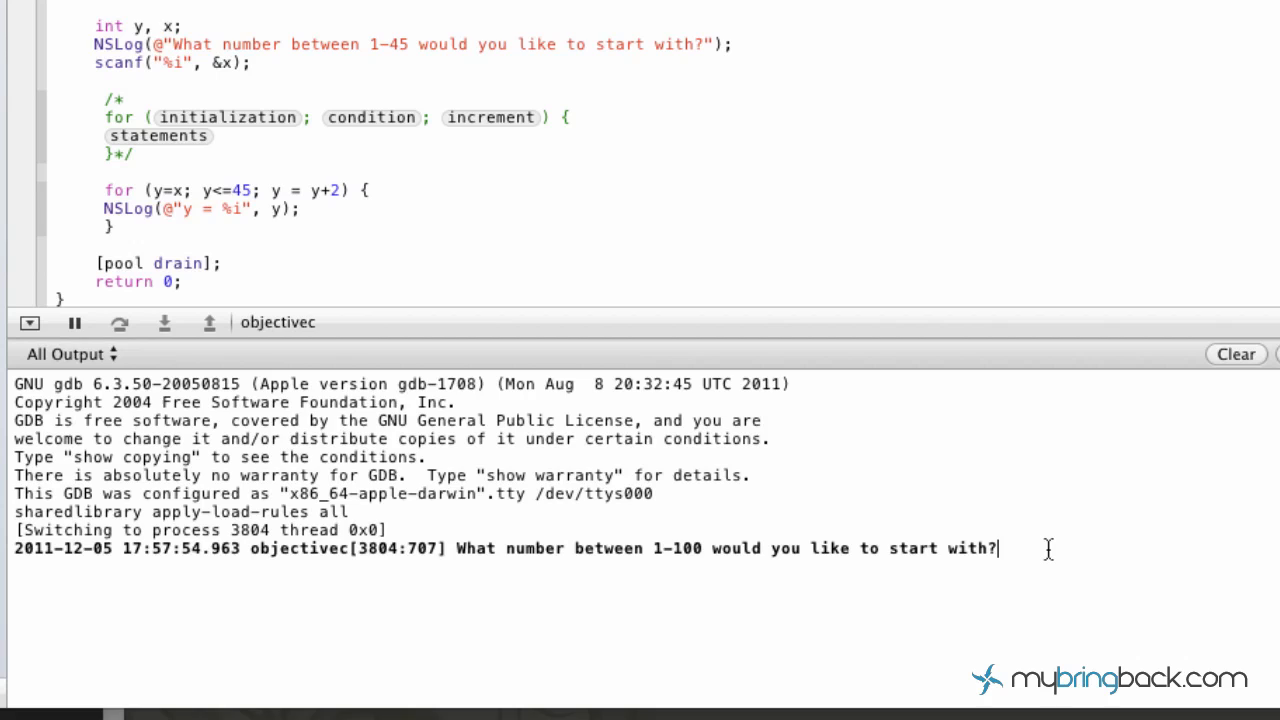
# Enter 20 at the console prompt so the loop prints y from 20 up to 44
pyautogui.write('20')
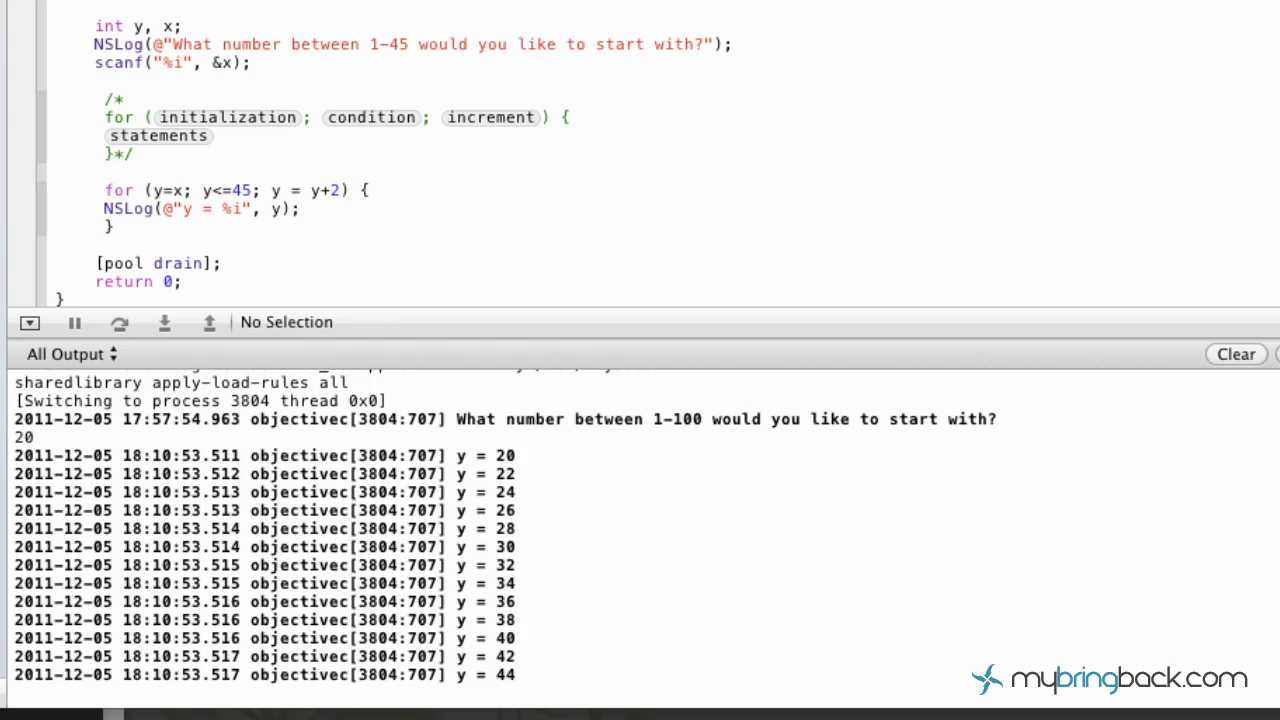
pyautogui.moveTo(210, 210)
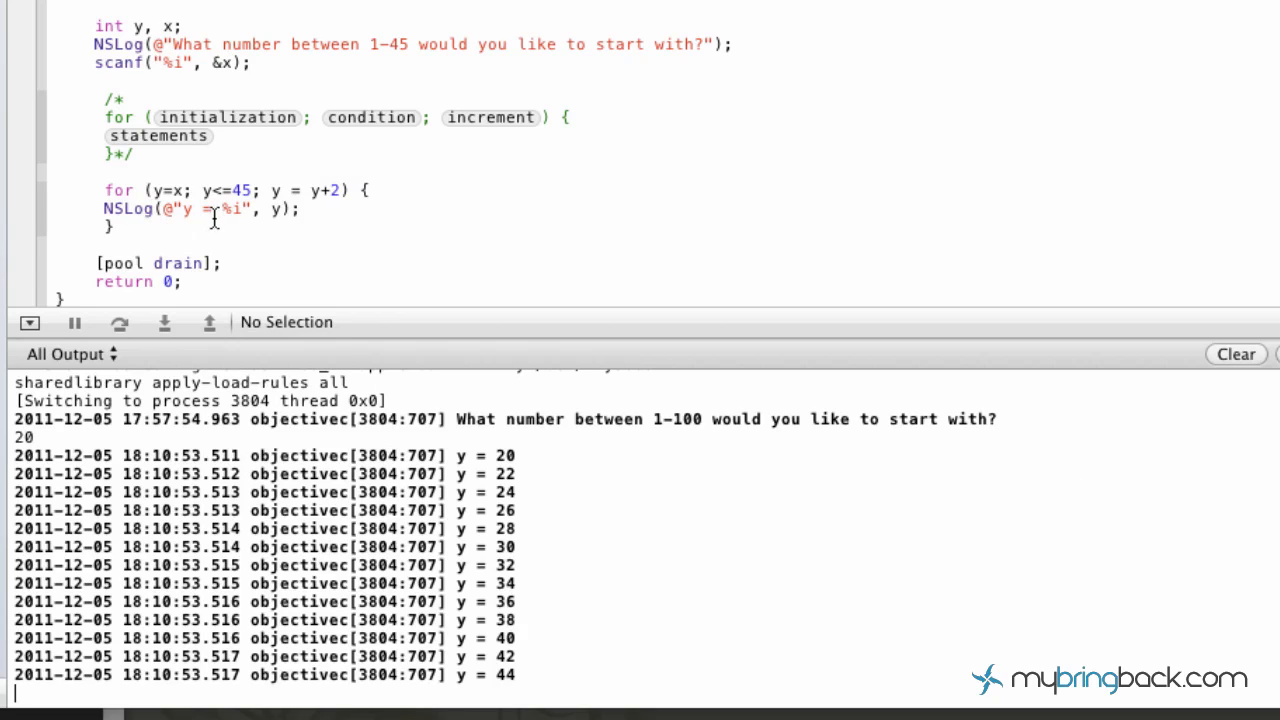
pyautogui.moveTo(283, 68)
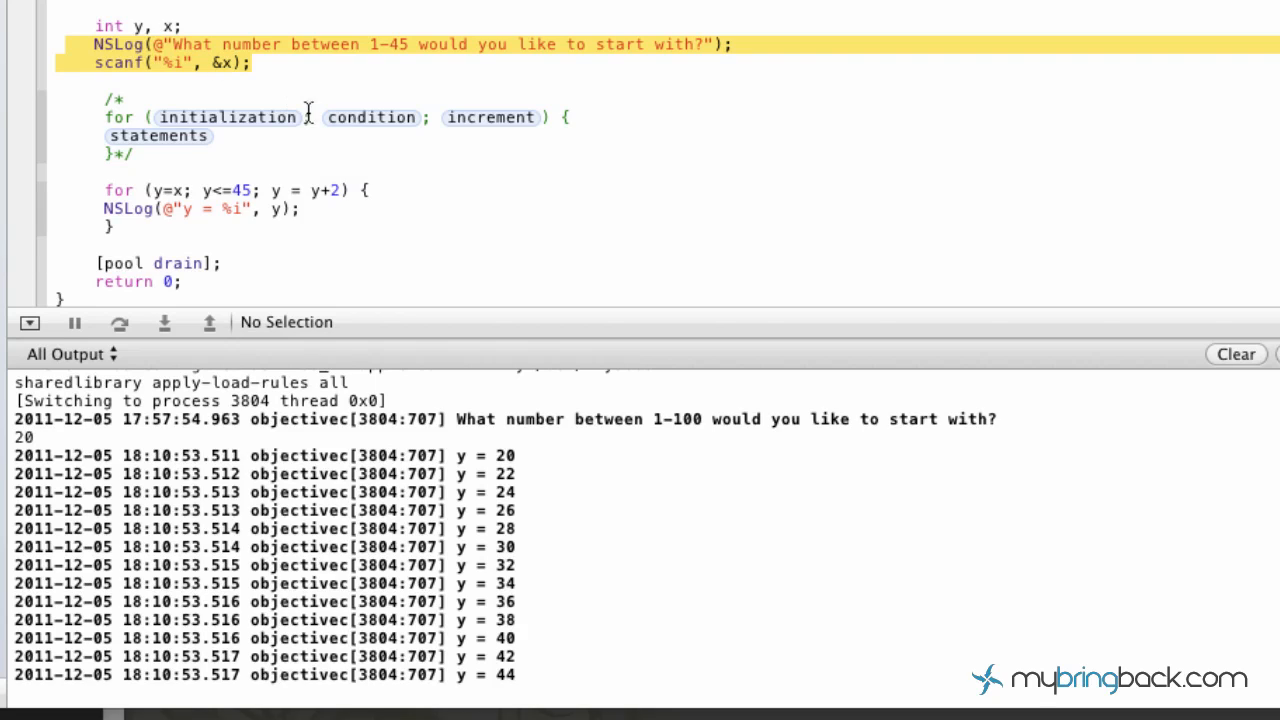
pyautogui.moveTo(350, 95)
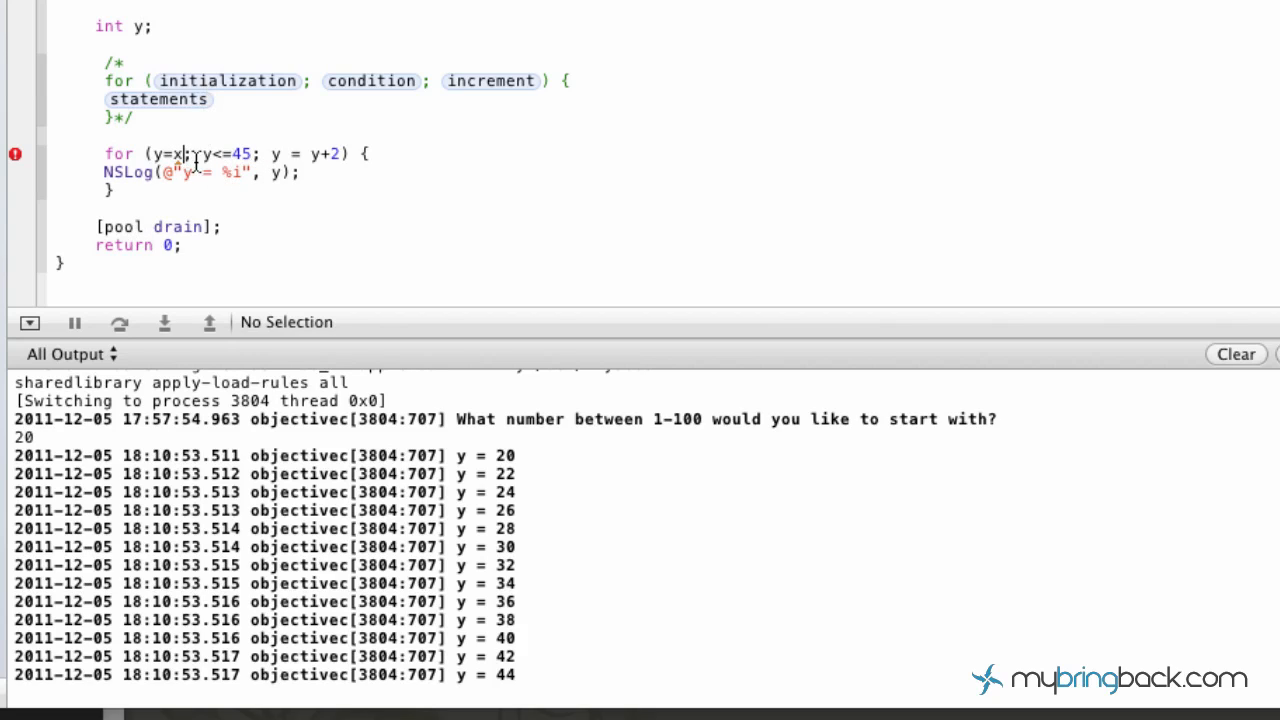
# Remove the prompt, scanf and x, leaving the loop running y from 5 to 100
pyautogui.write('5')
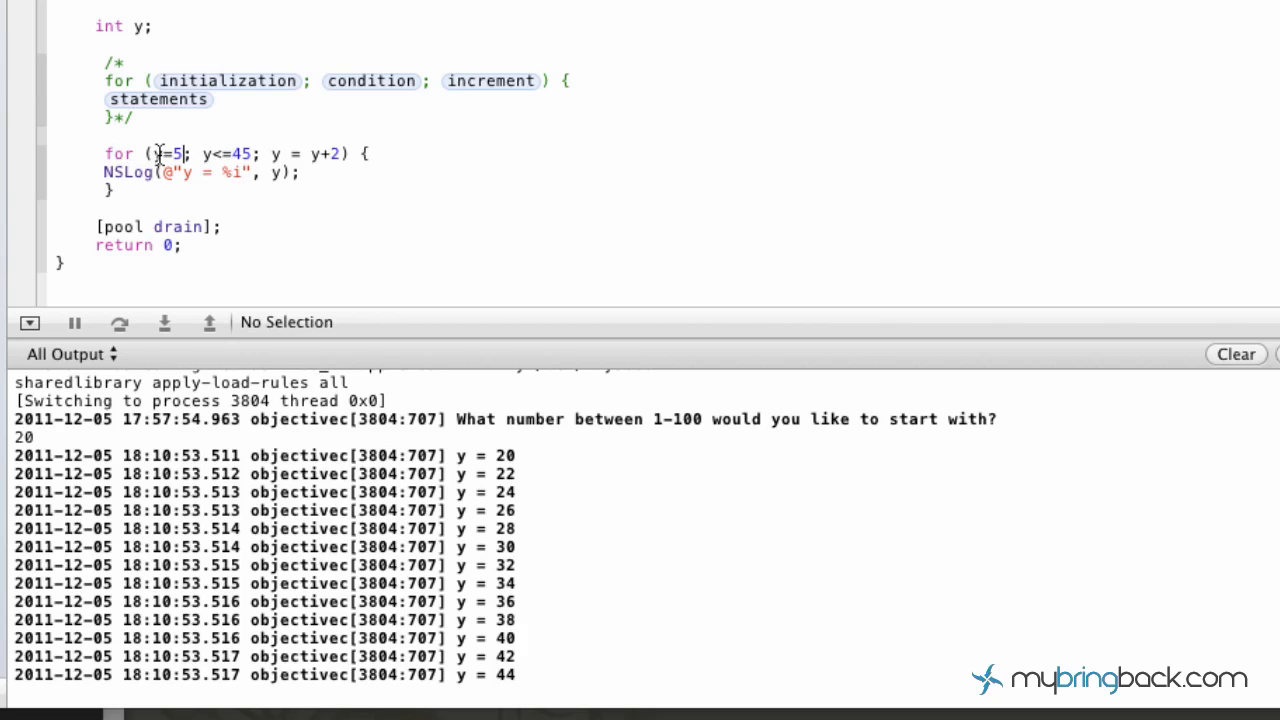
pyautogui.doubleClick(170, 154)
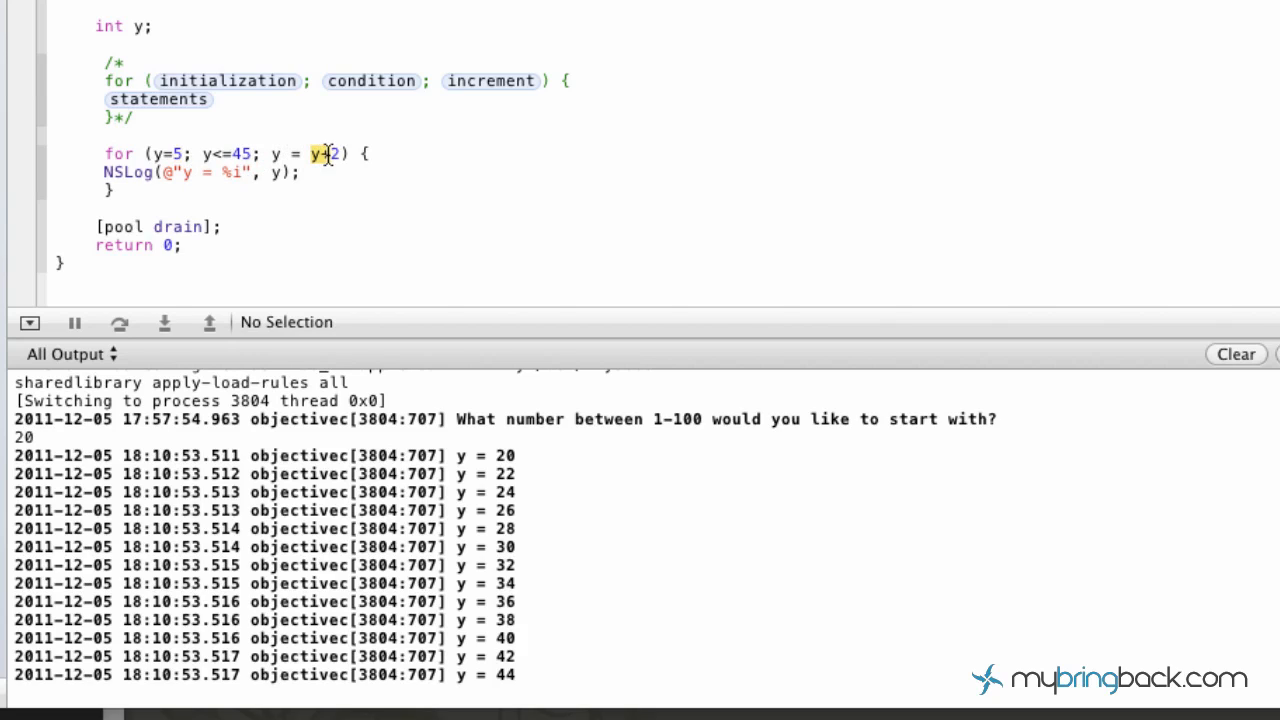
pyautogui.doubleClick(325, 154)
pyautogui.write('100')
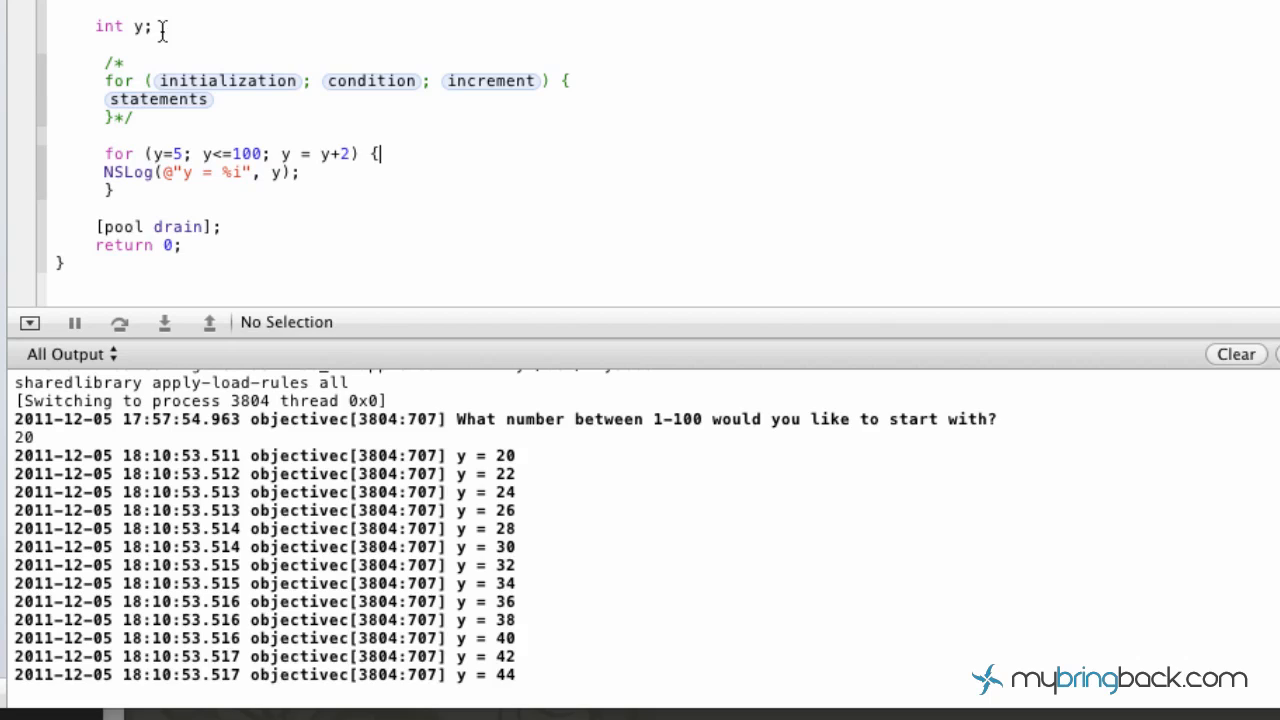
pyautogui.moveTo(300, 55)
pyautogui.write(', x')
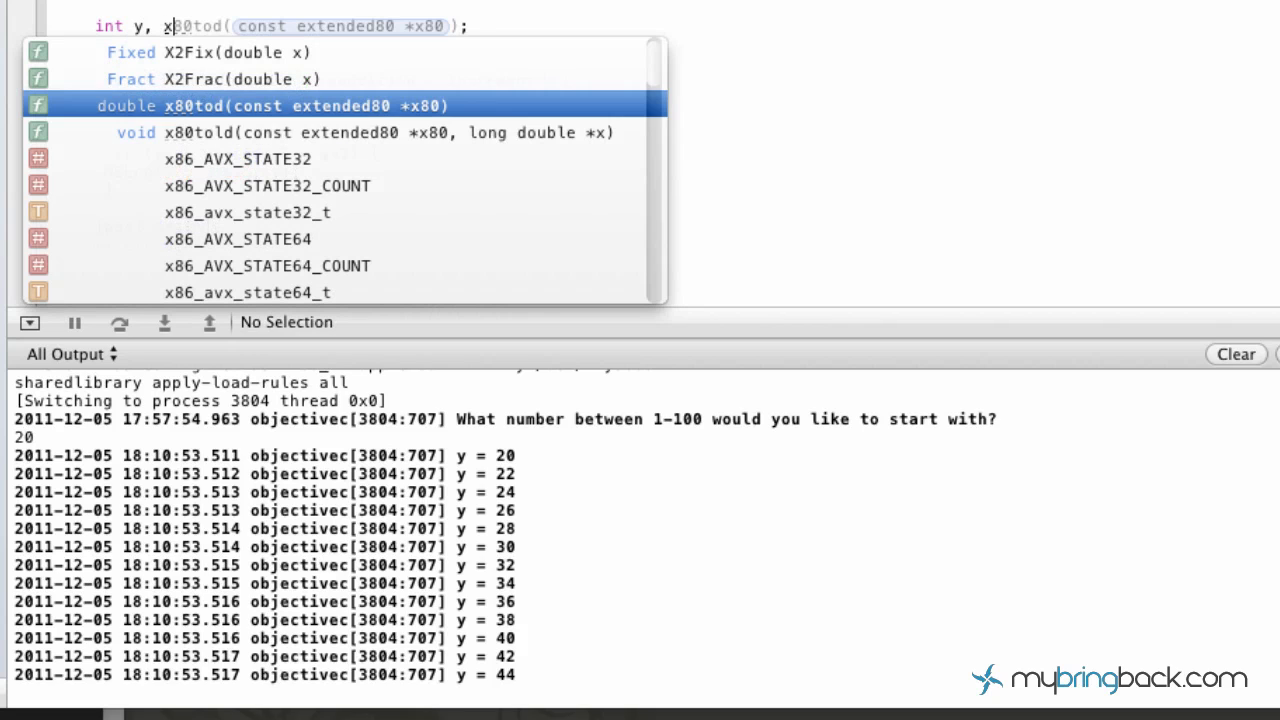
# Add an NSLog prompt asking which number between 1-100 to start with
pyautogui.press('Escape')
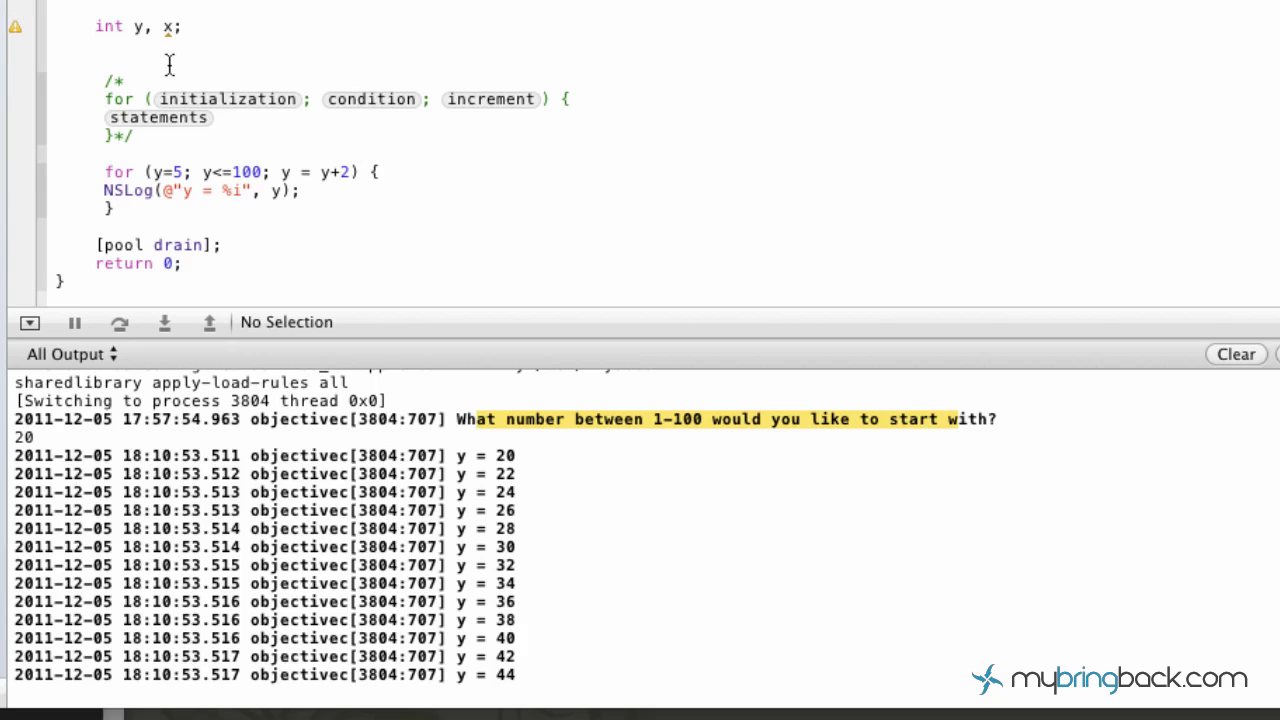
pyautogui.write('NSLog(NSString *format, ...')
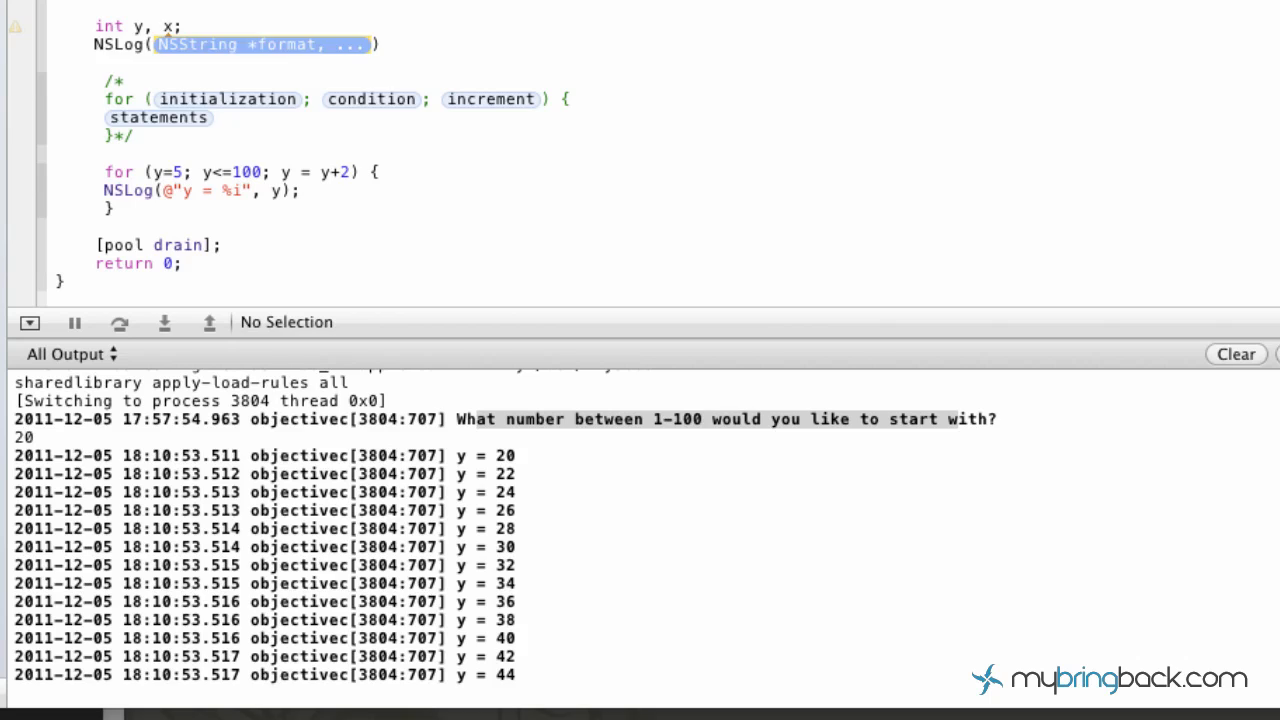
pyautogui.write('@"What')
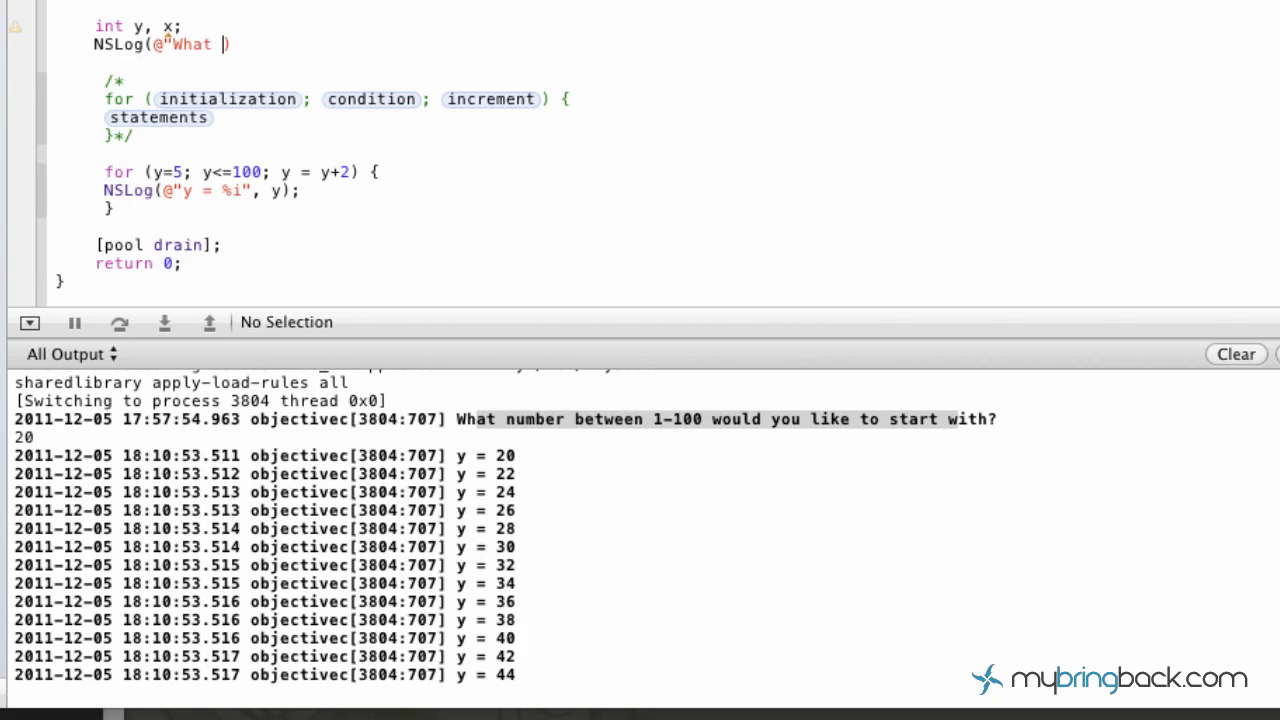
pyautogui.write('number')
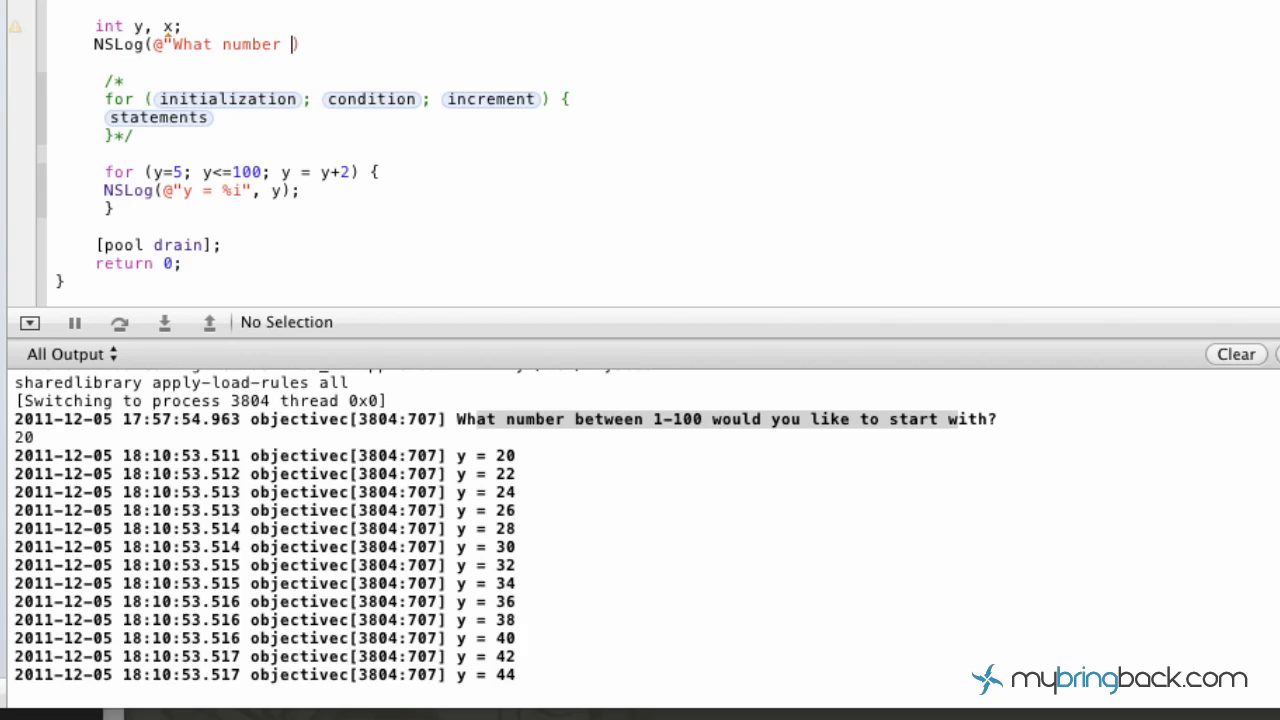
pyautogui.write('between')
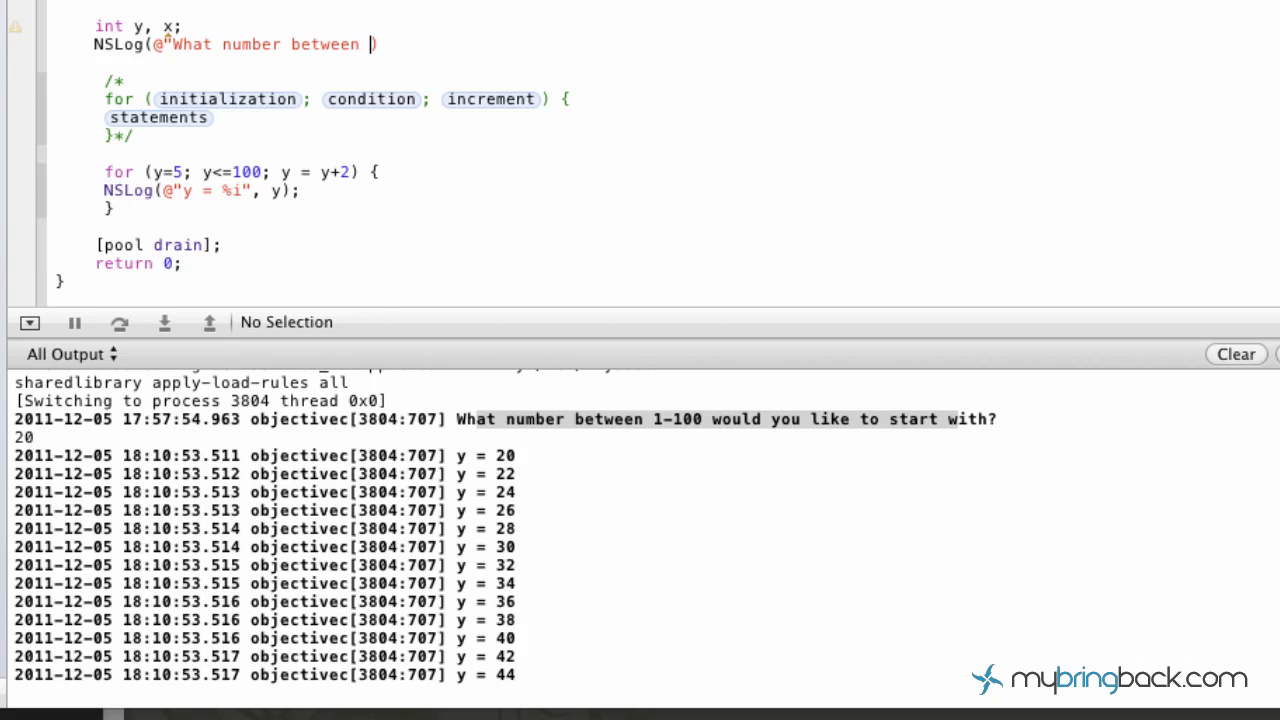
pyautogui.write('1-100 would')
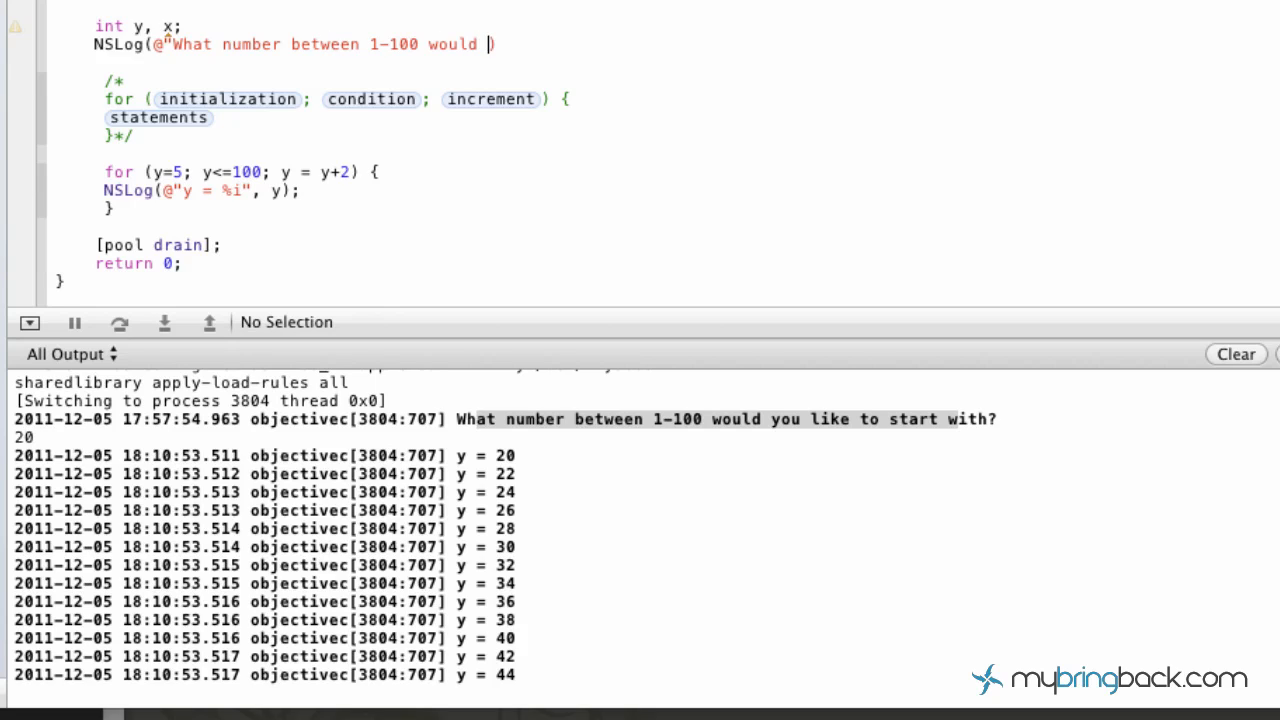
pyautogui.write('you like to start')
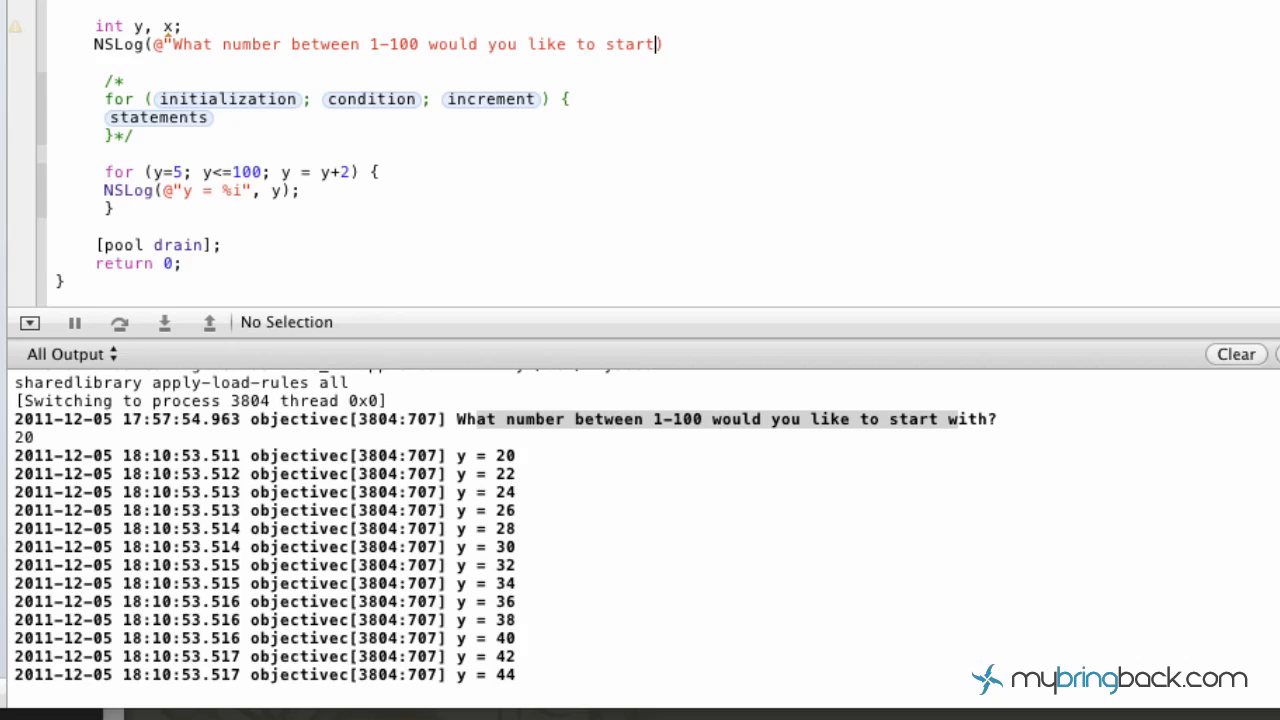
pyautogui.write('with?")')
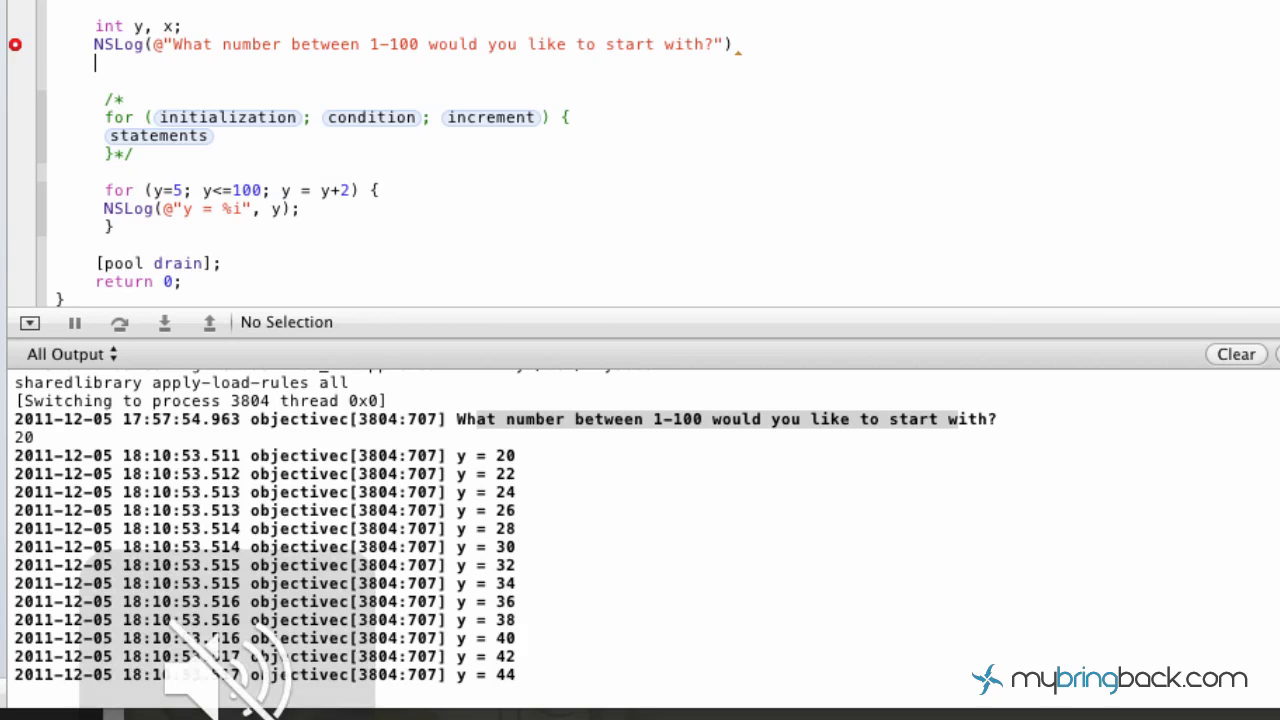
# Add scanf("%i", &x); to read the entered integer into x
pyautogui.write('sca')
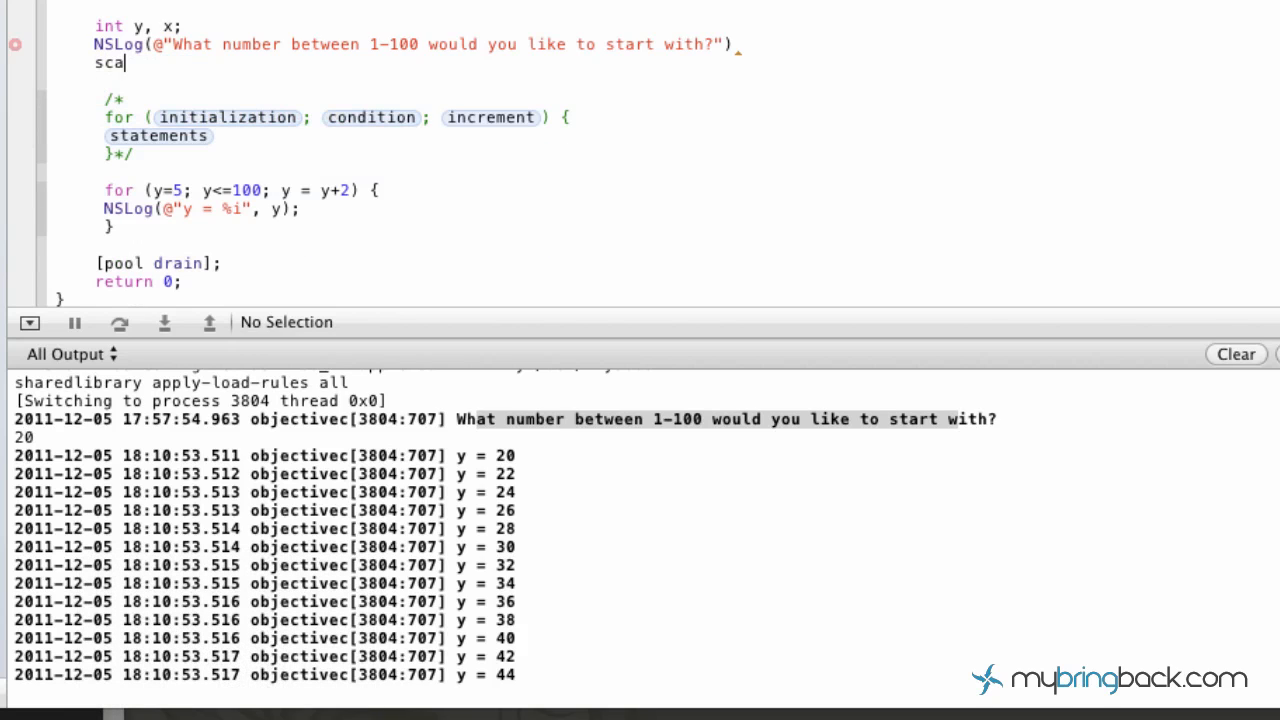
pyautogui.write('nf')
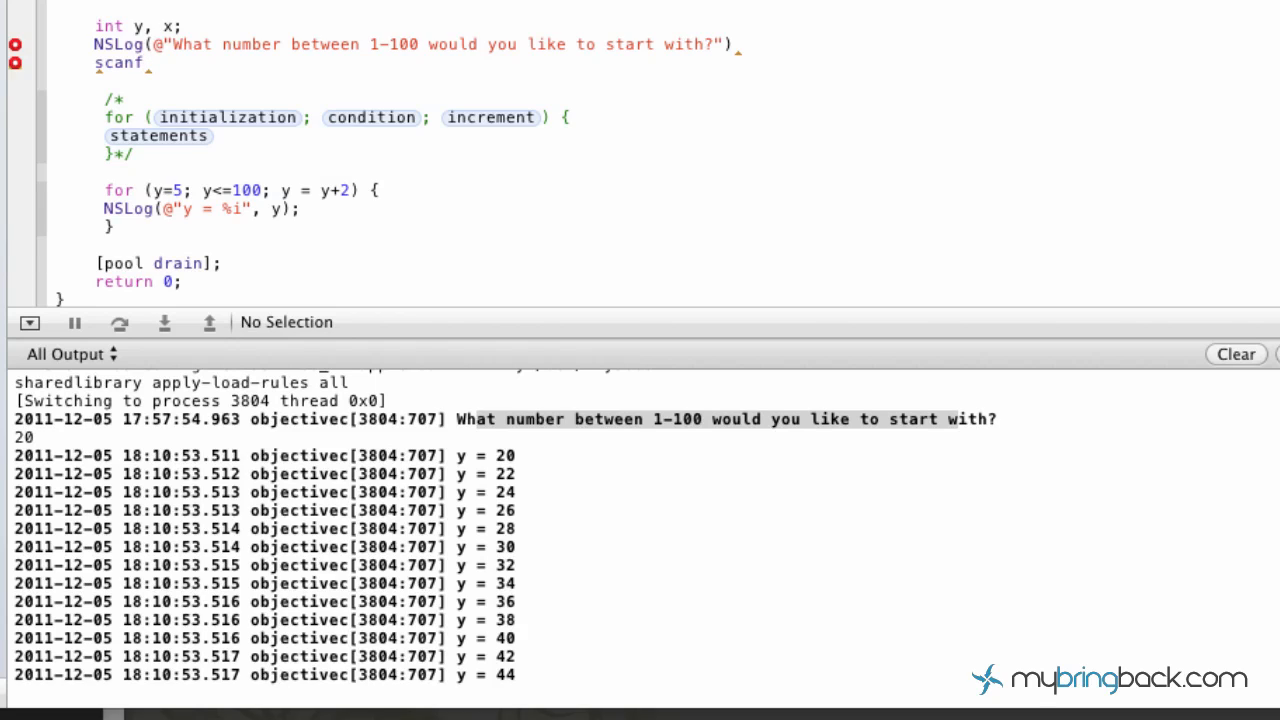
pyautogui.click(147, 62)
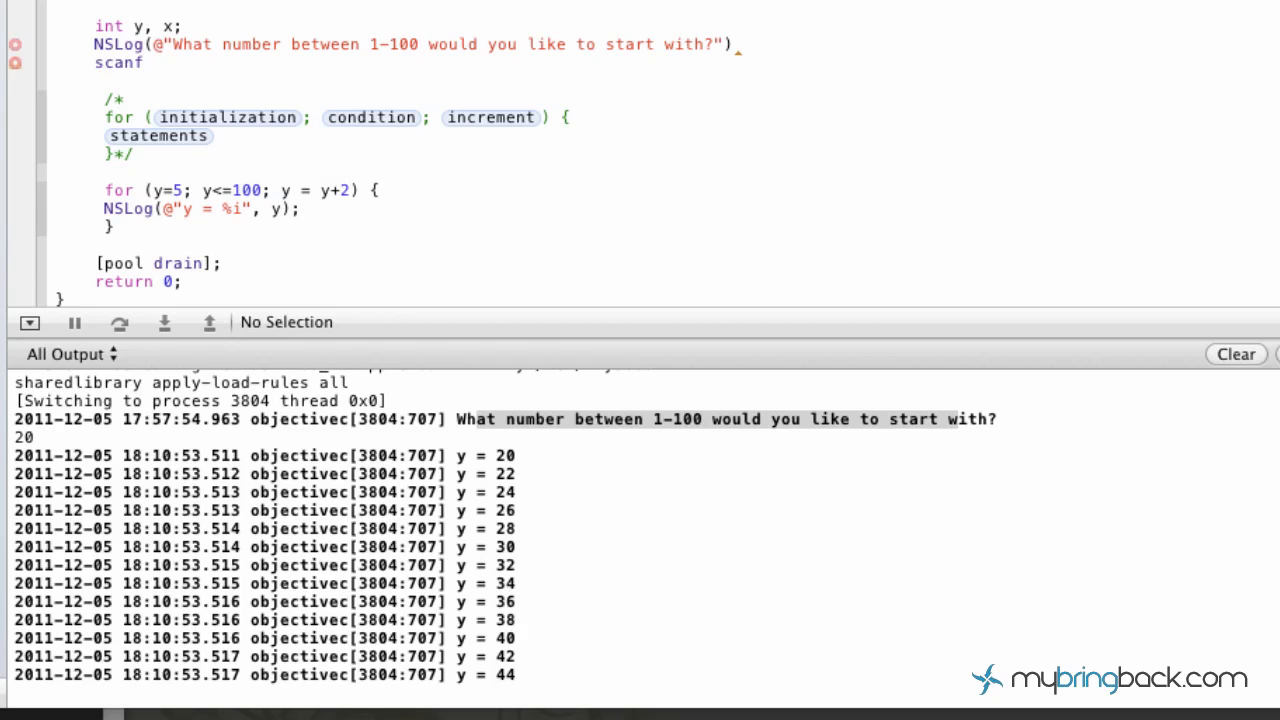
pyautogui.write('(')
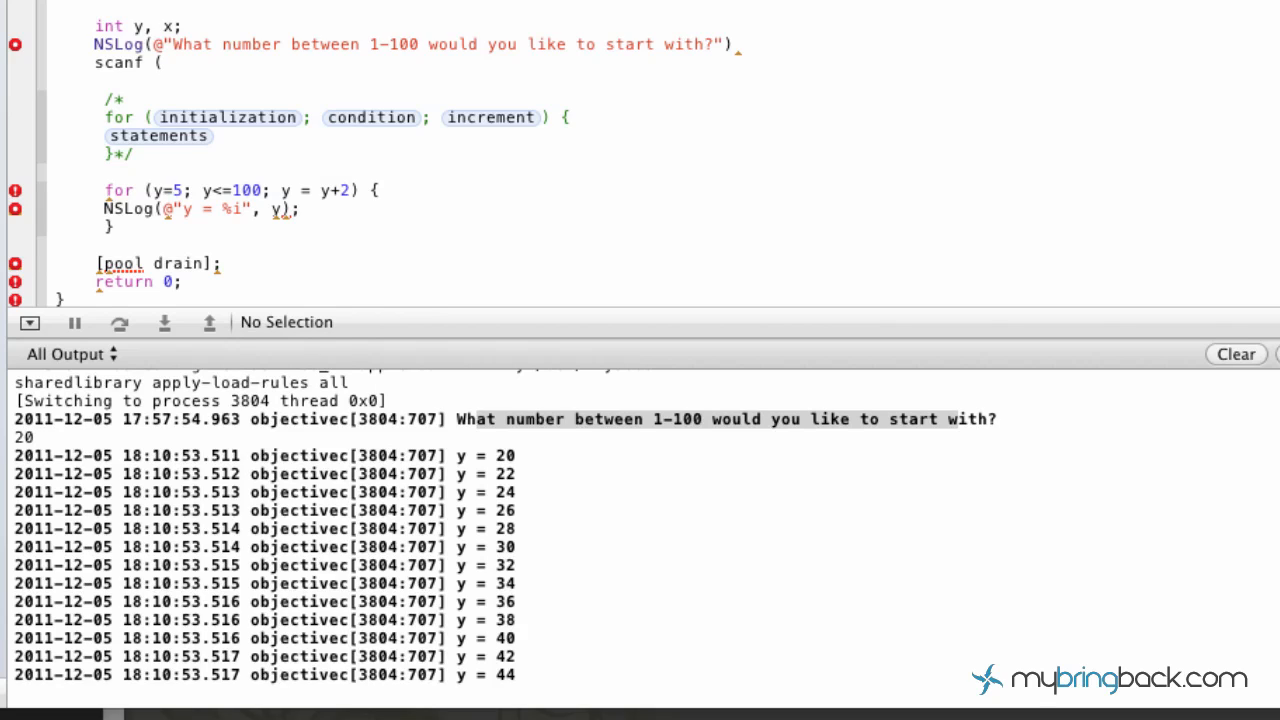
pyautogui.write('"')
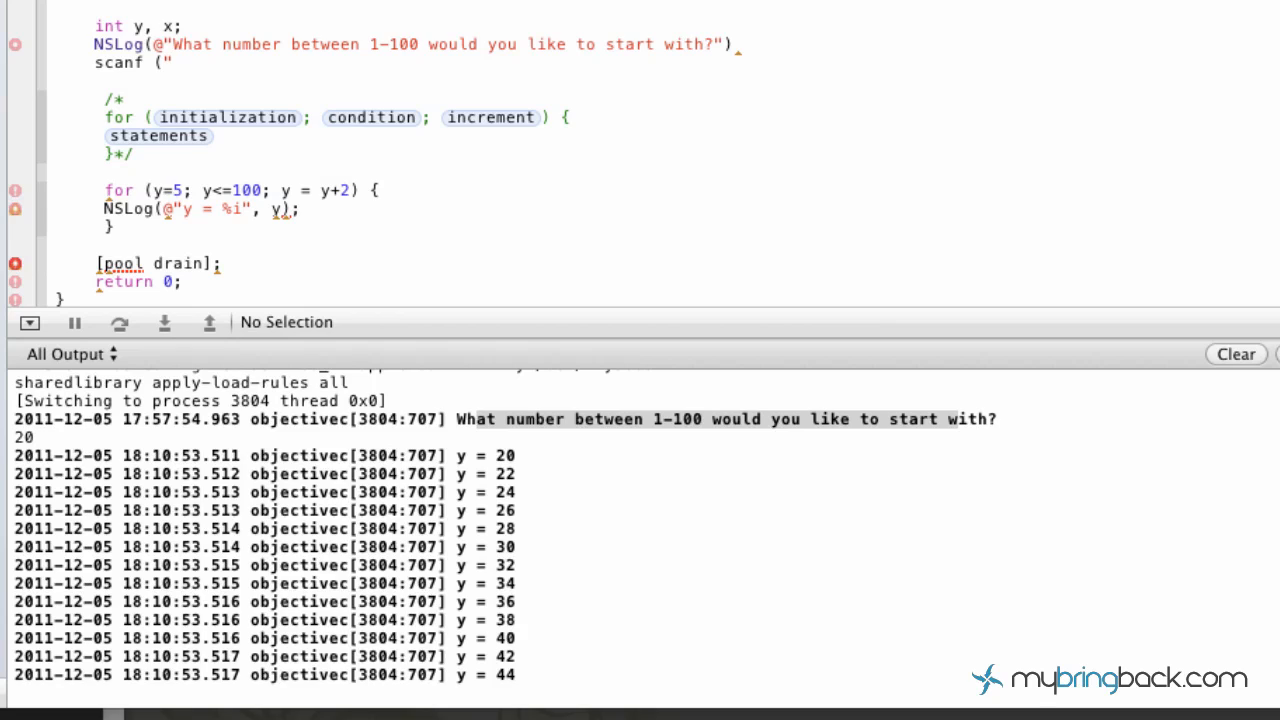
pyautogui.write('%i"')
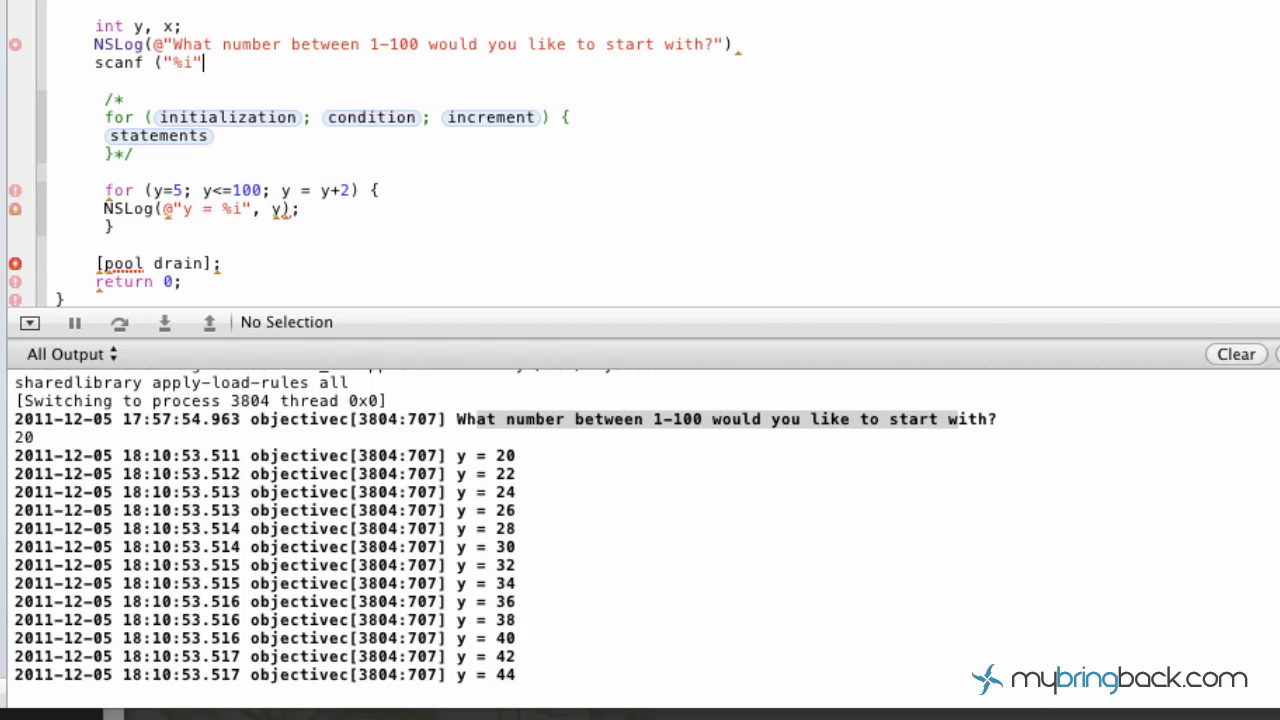
pyautogui.write(',')
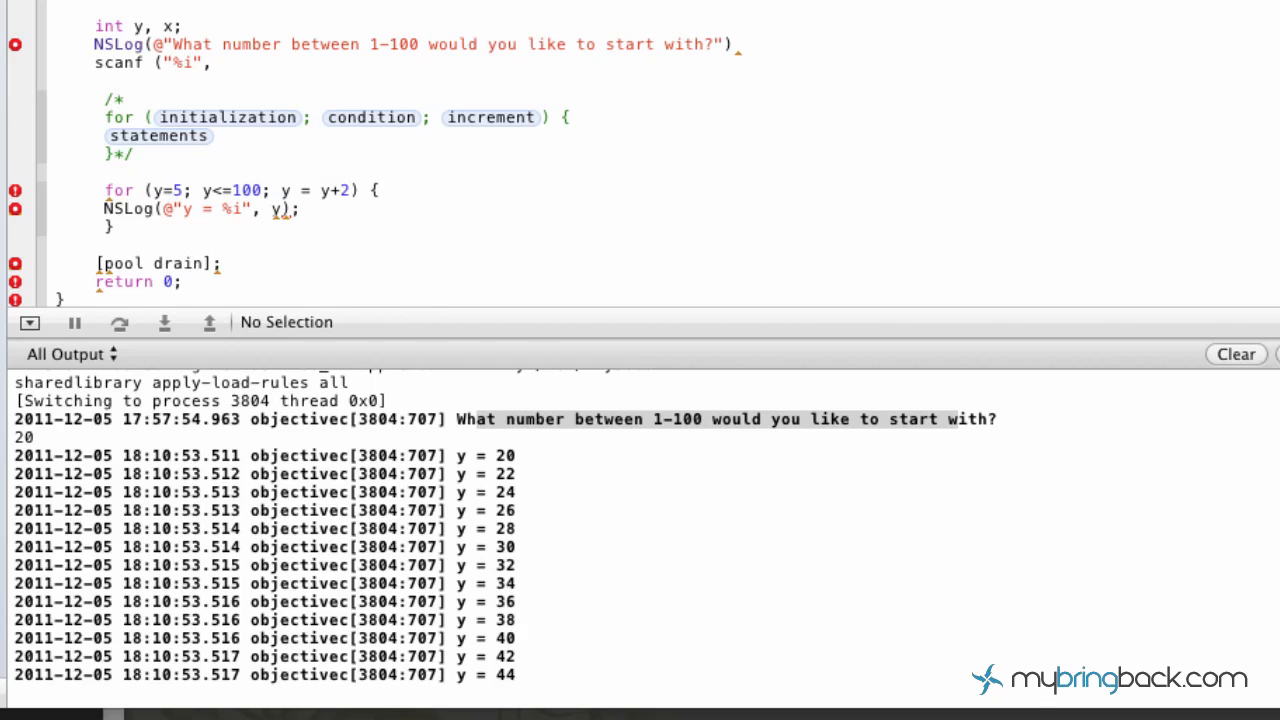
pyautogui.click(222, 62)
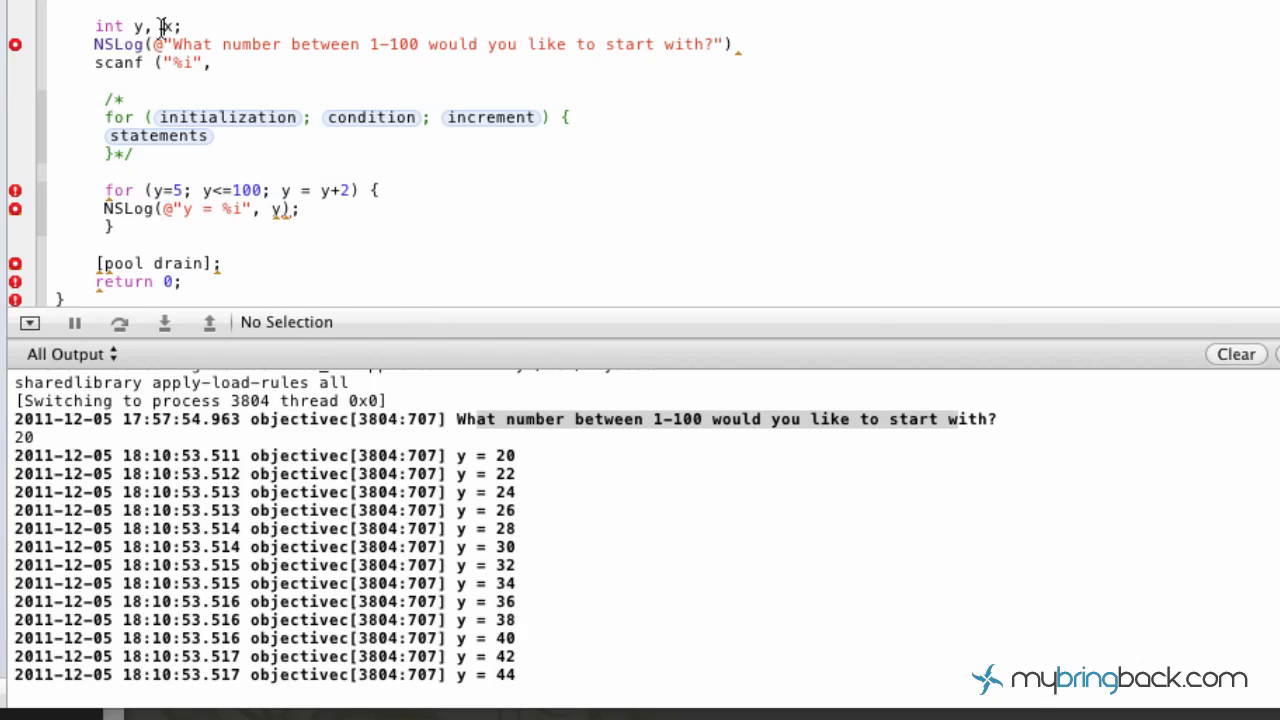
pyautogui.moveTo(280, 72)
pyautogui.write(' &')
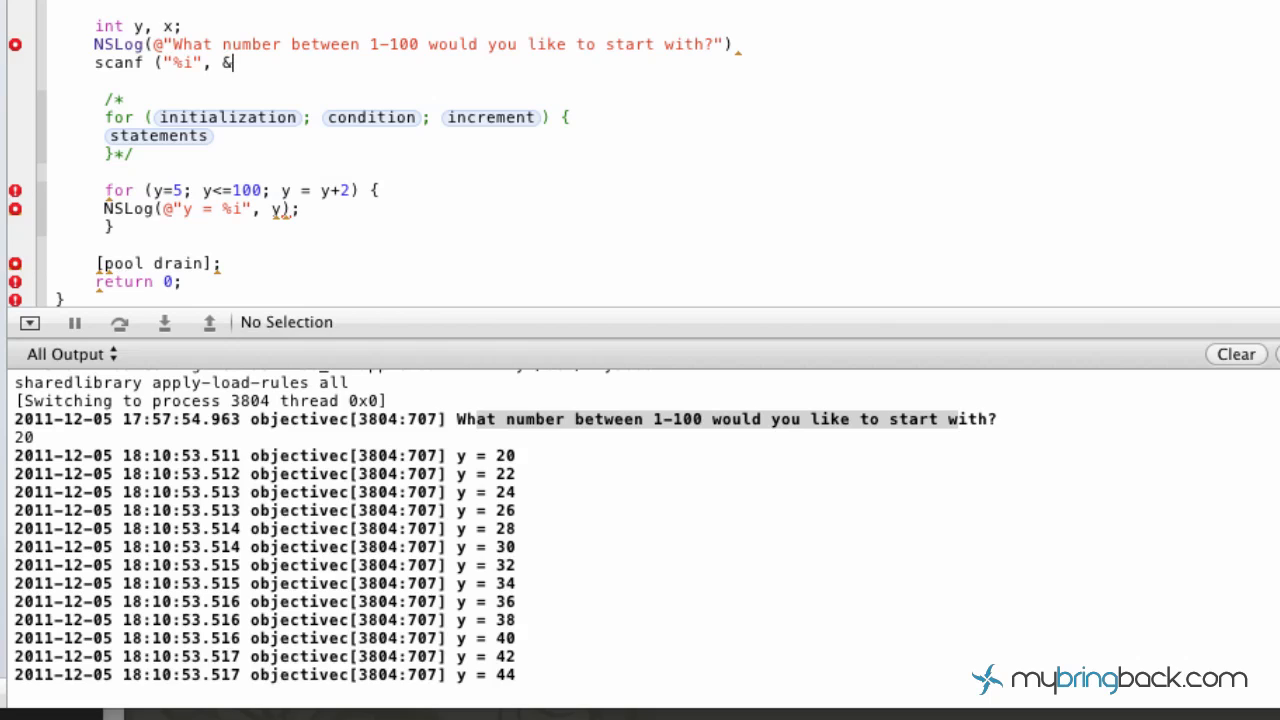
pyautogui.write('x')
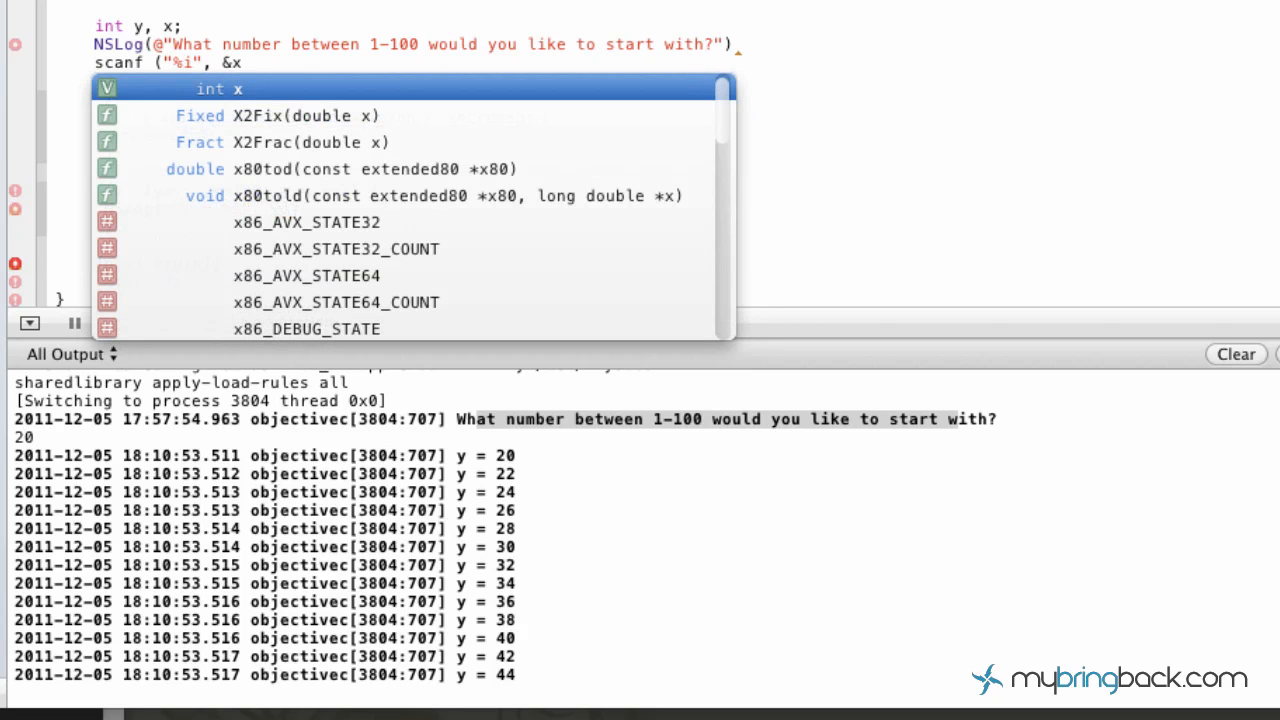
pyautogui.press('Escape')
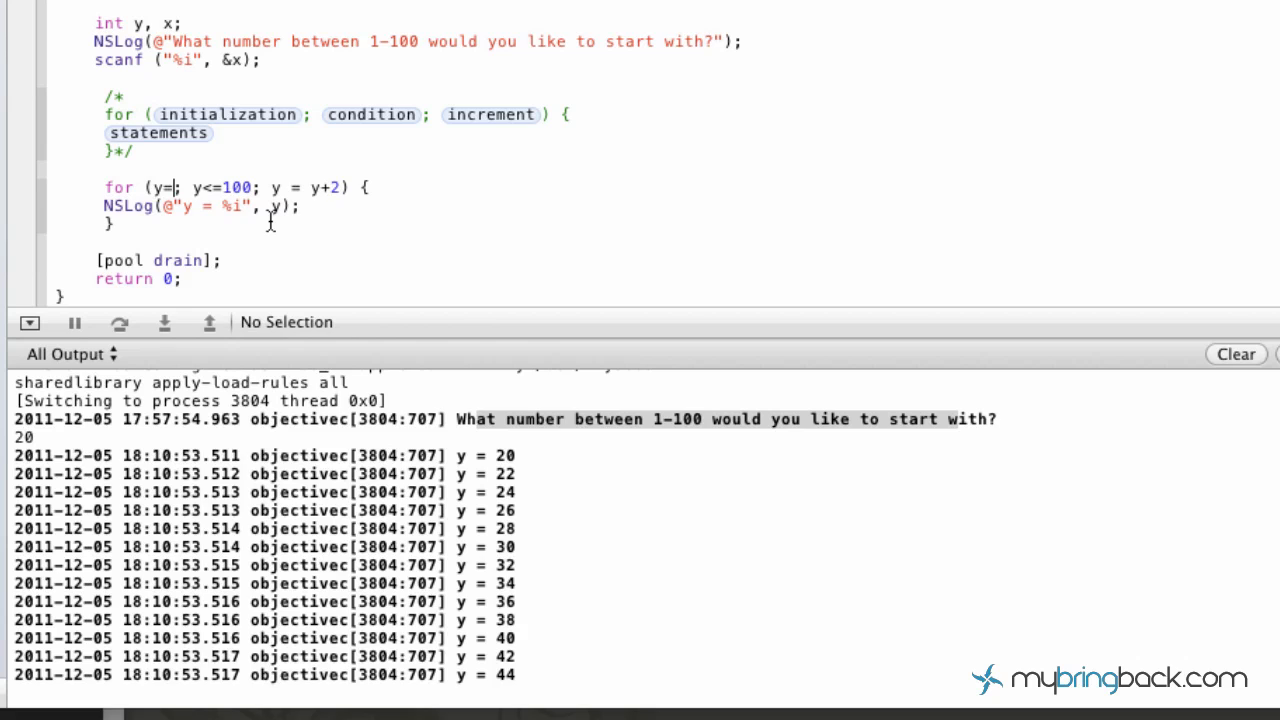
# Replace the loop's temporary start value 20 with x so counting begins at the entered number
pyautogui.write('x')
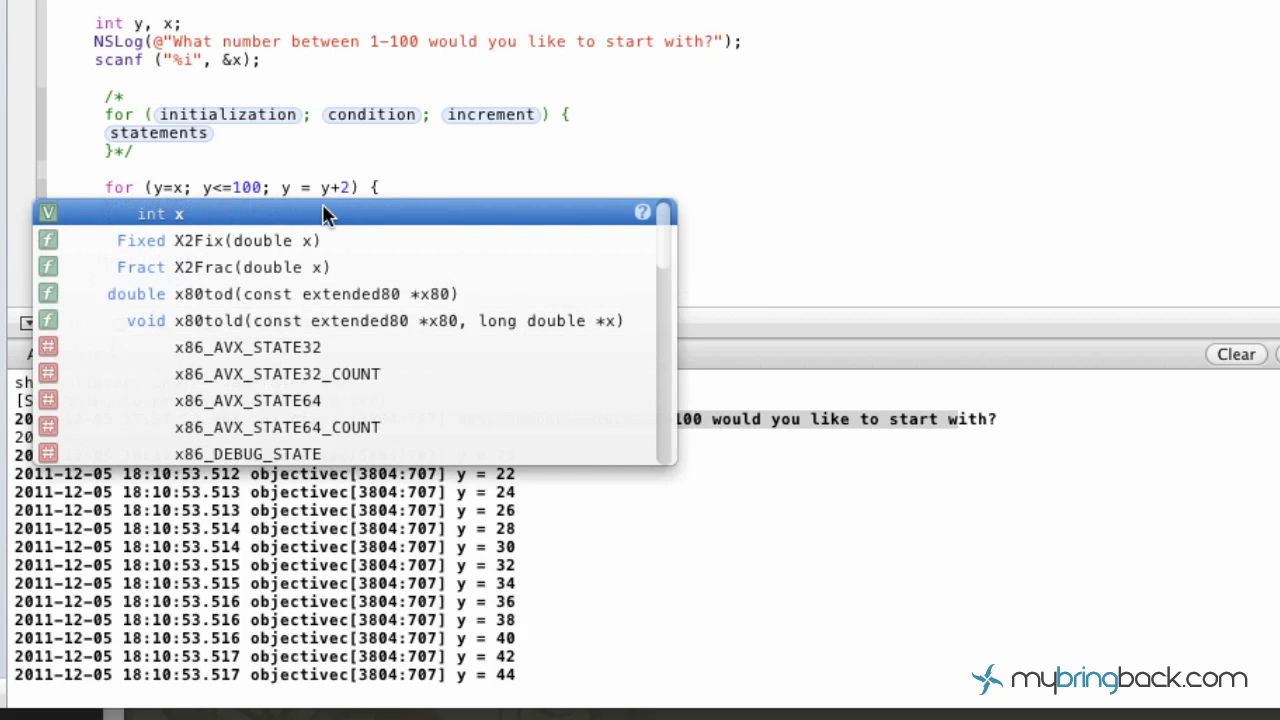
pyautogui.press('Escape')
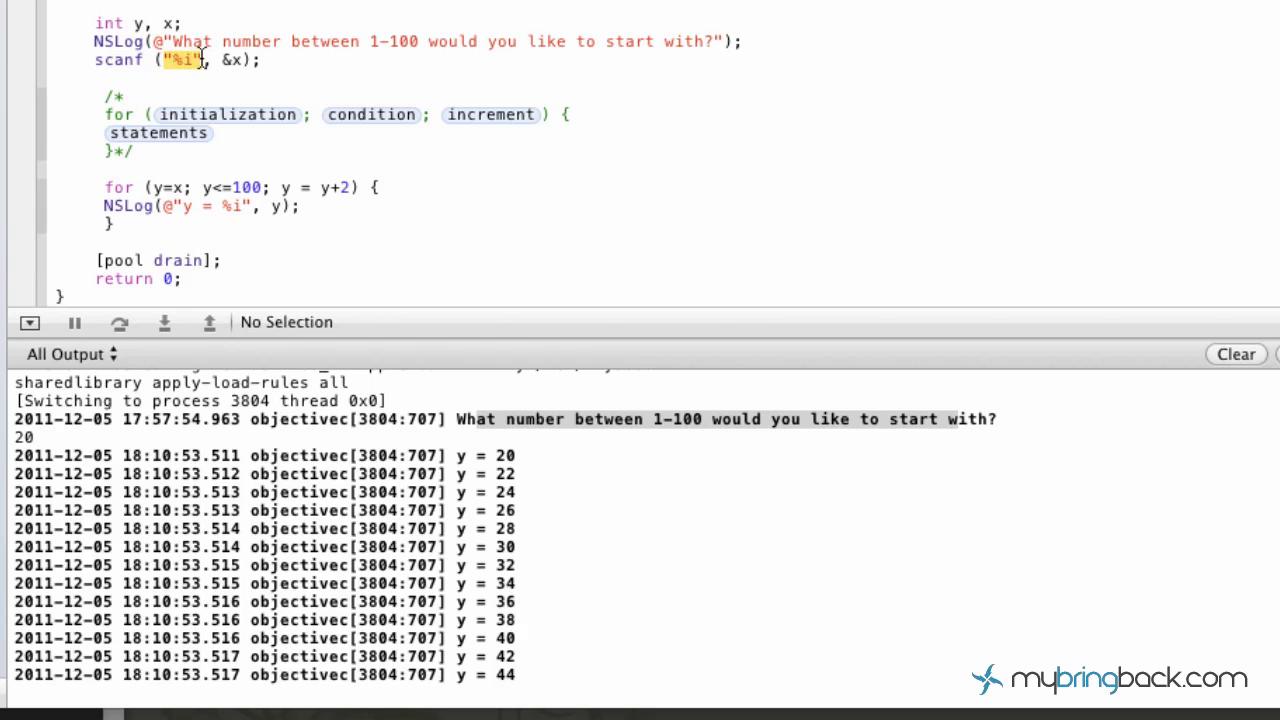
pyautogui.moveTo(527, 48)
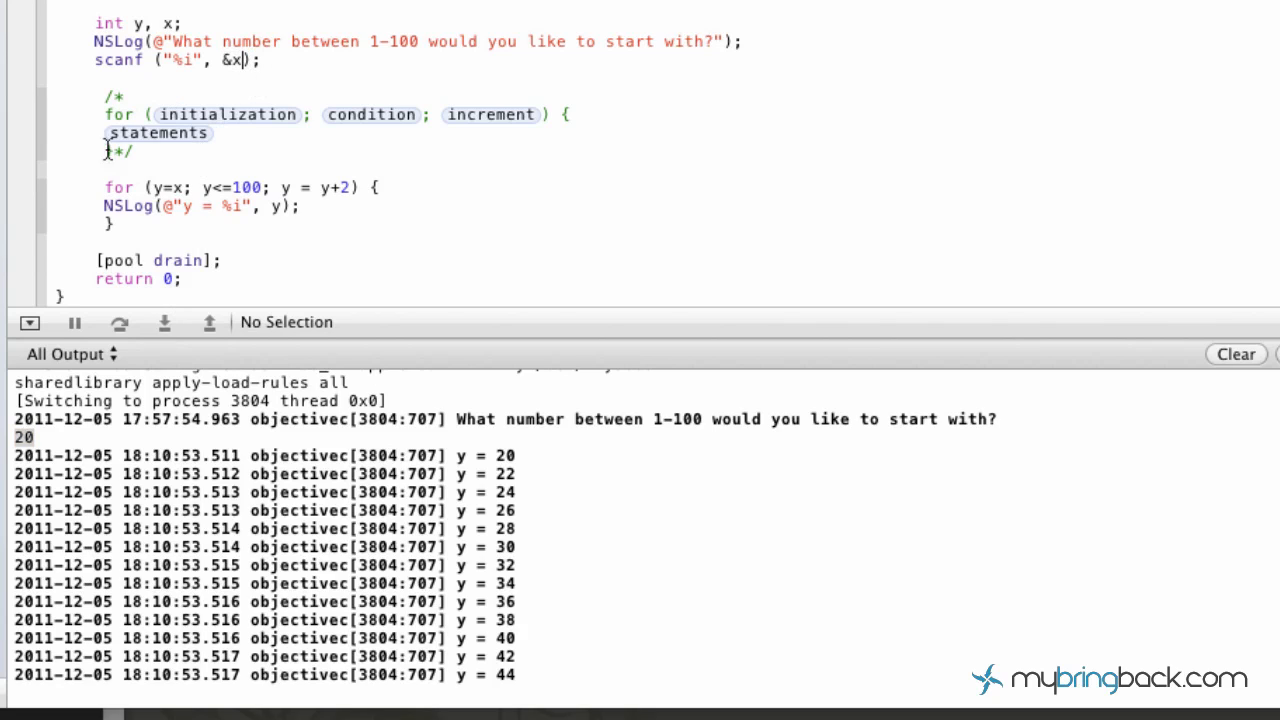
pyautogui.doubleClick(130, 187)
pyautogui.write('20')
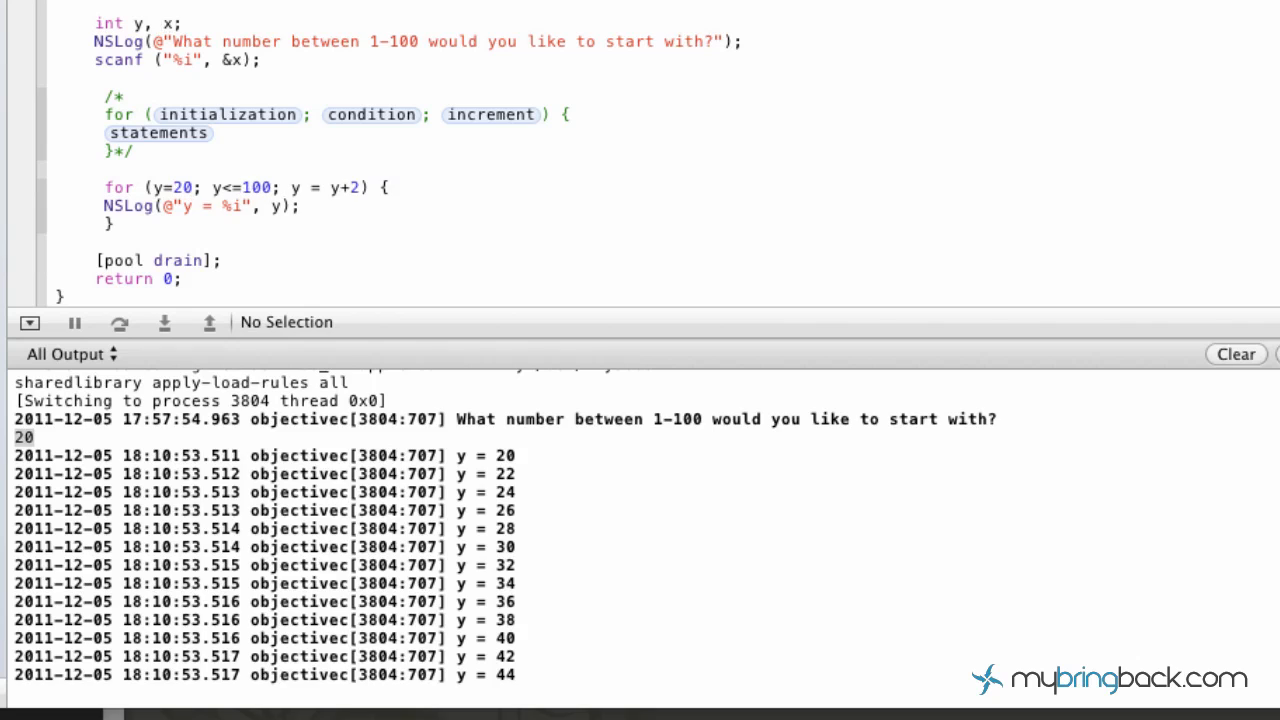
pyautogui.click(196, 187)
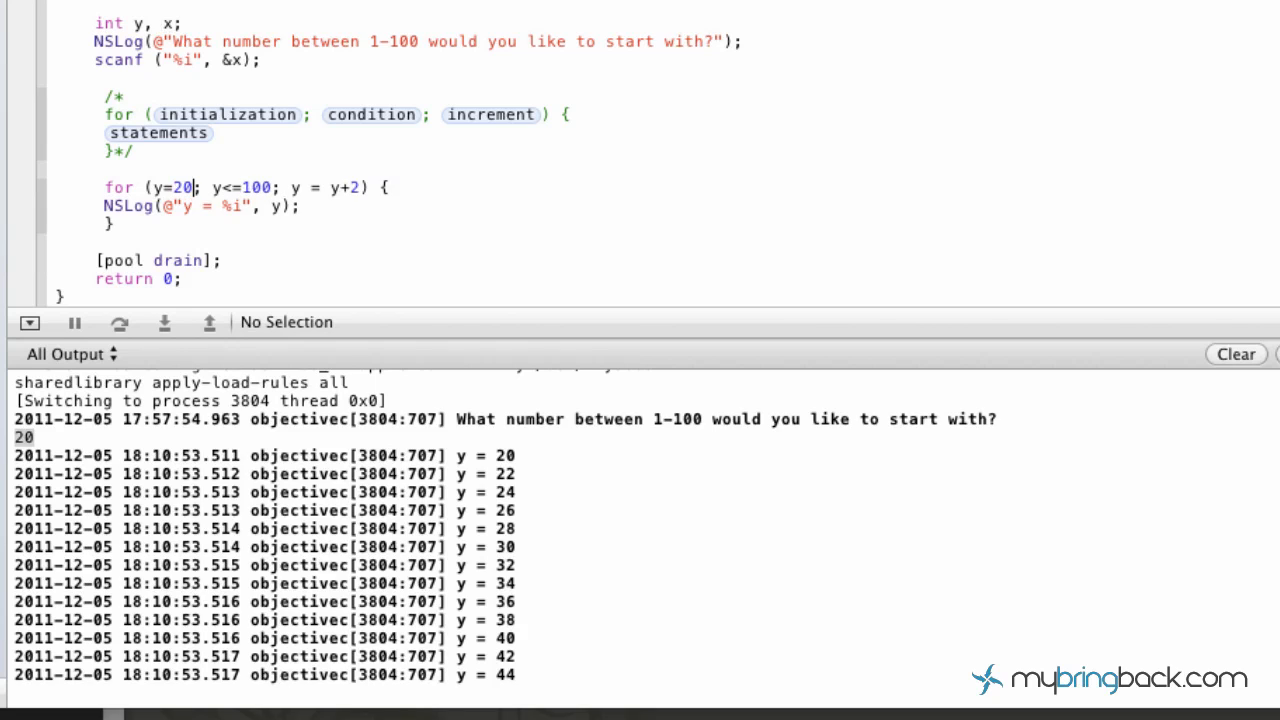
pyautogui.press('Backspace')
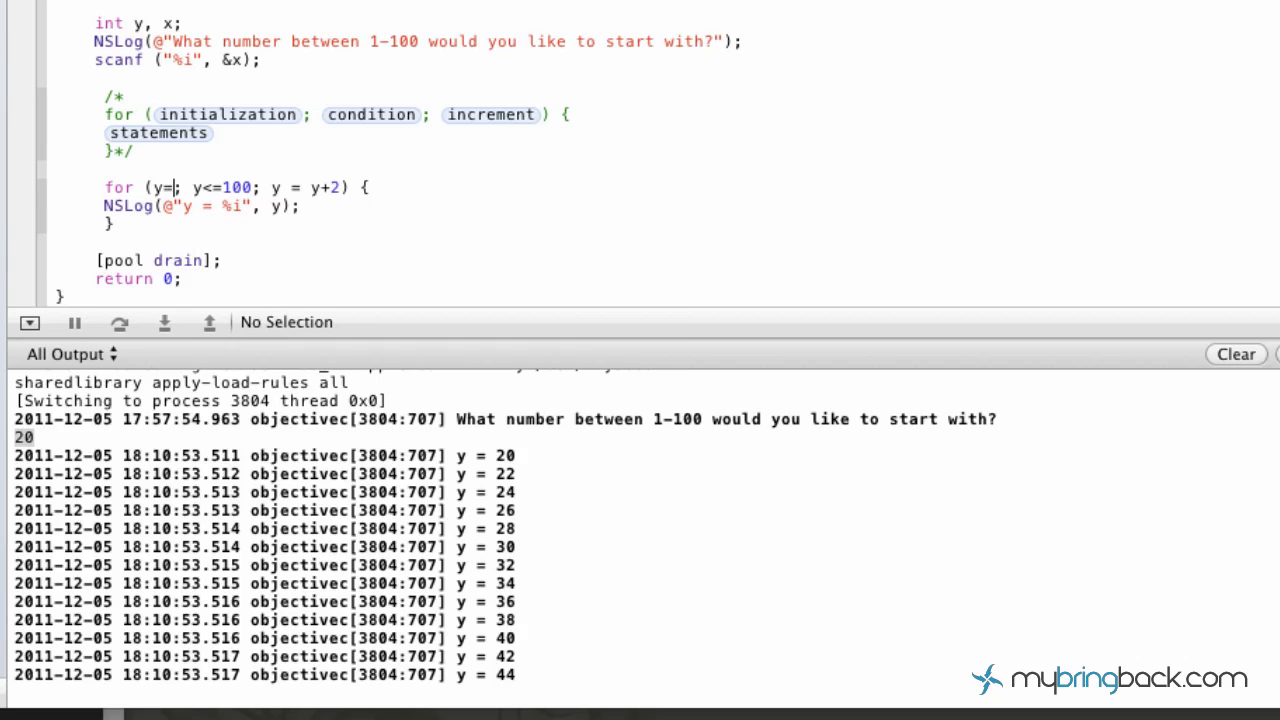
pyautogui.write('x')
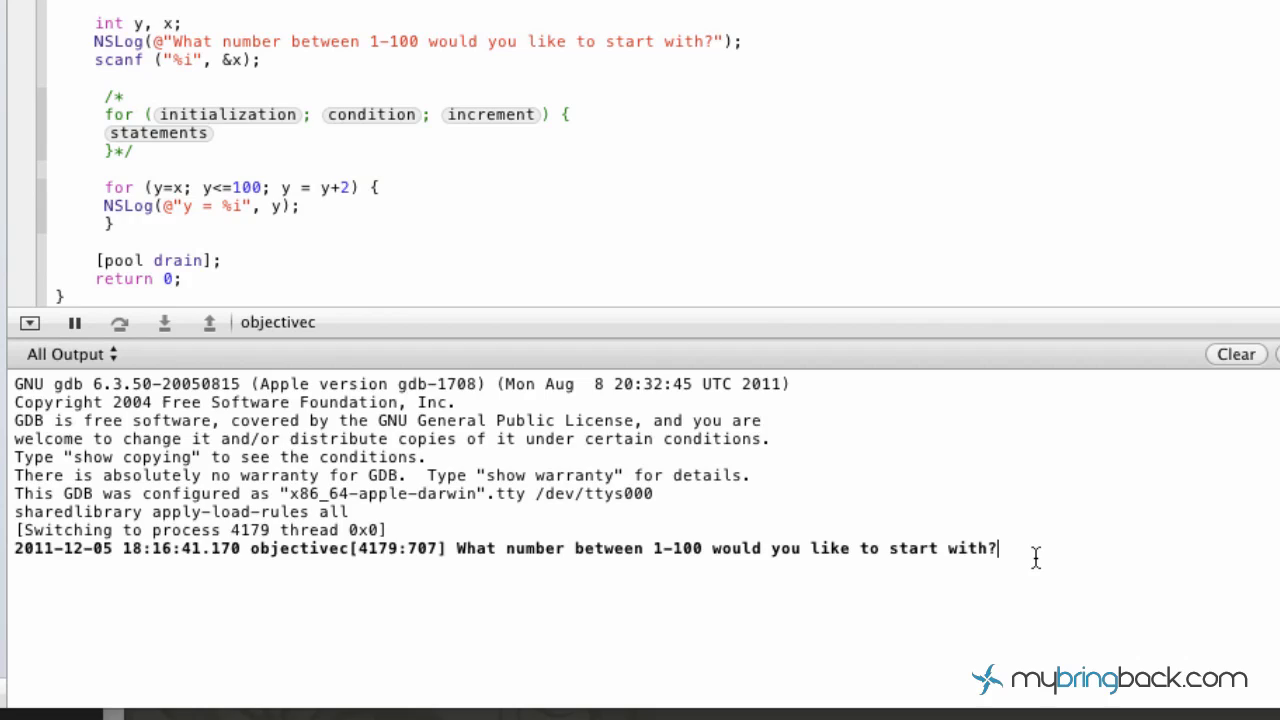
# Enter 12 at the prompt and review the printed y values from 12 to 100
pyautogui.write('12')
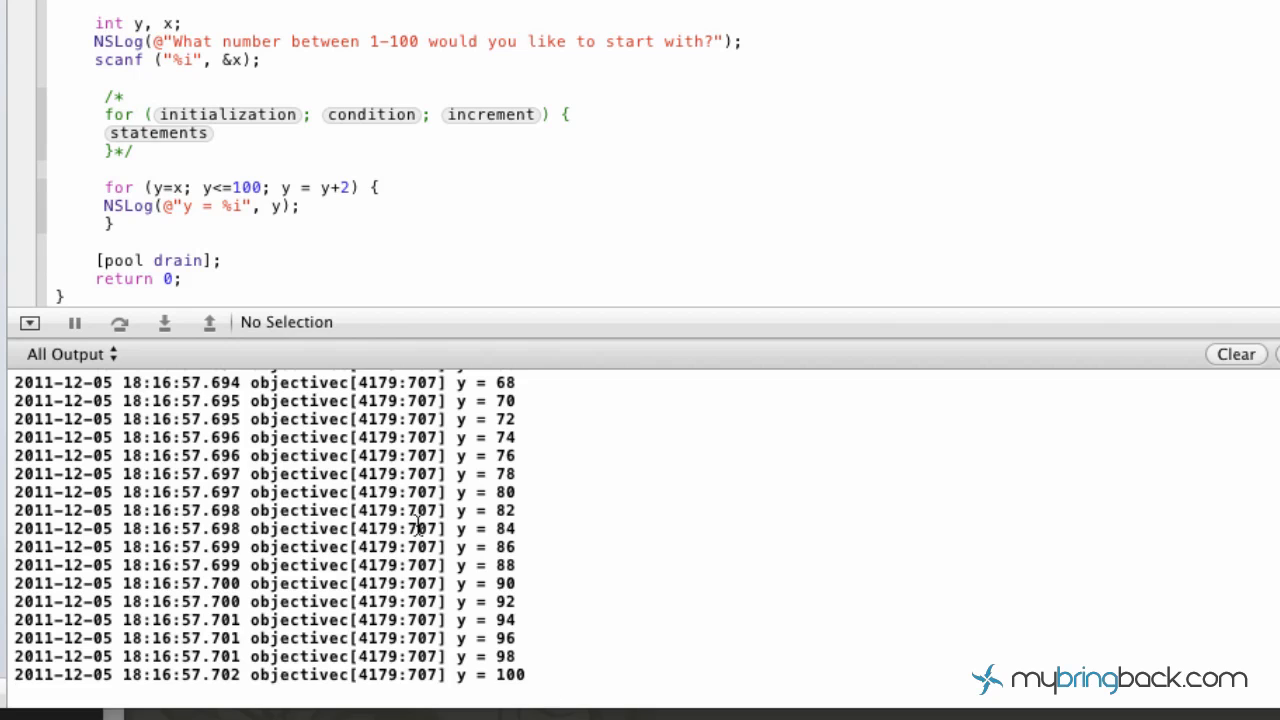
pyautogui.scroll(3)
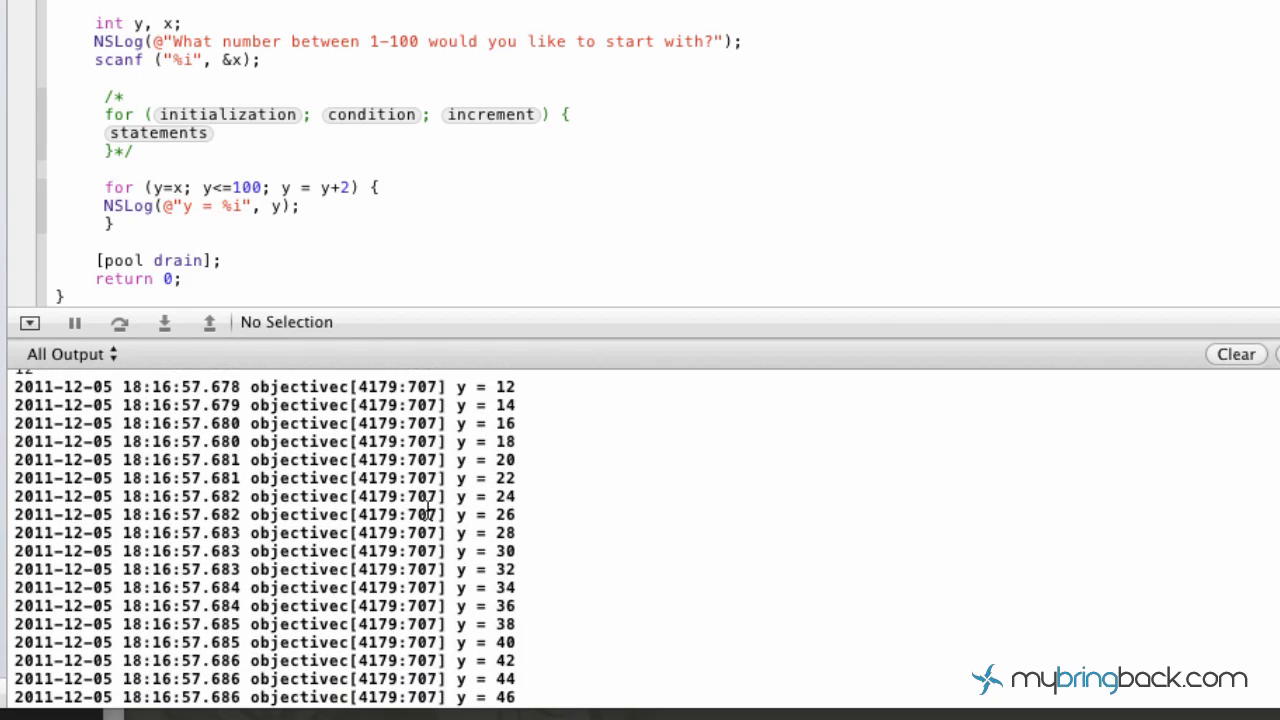
pyautogui.scroll(3)
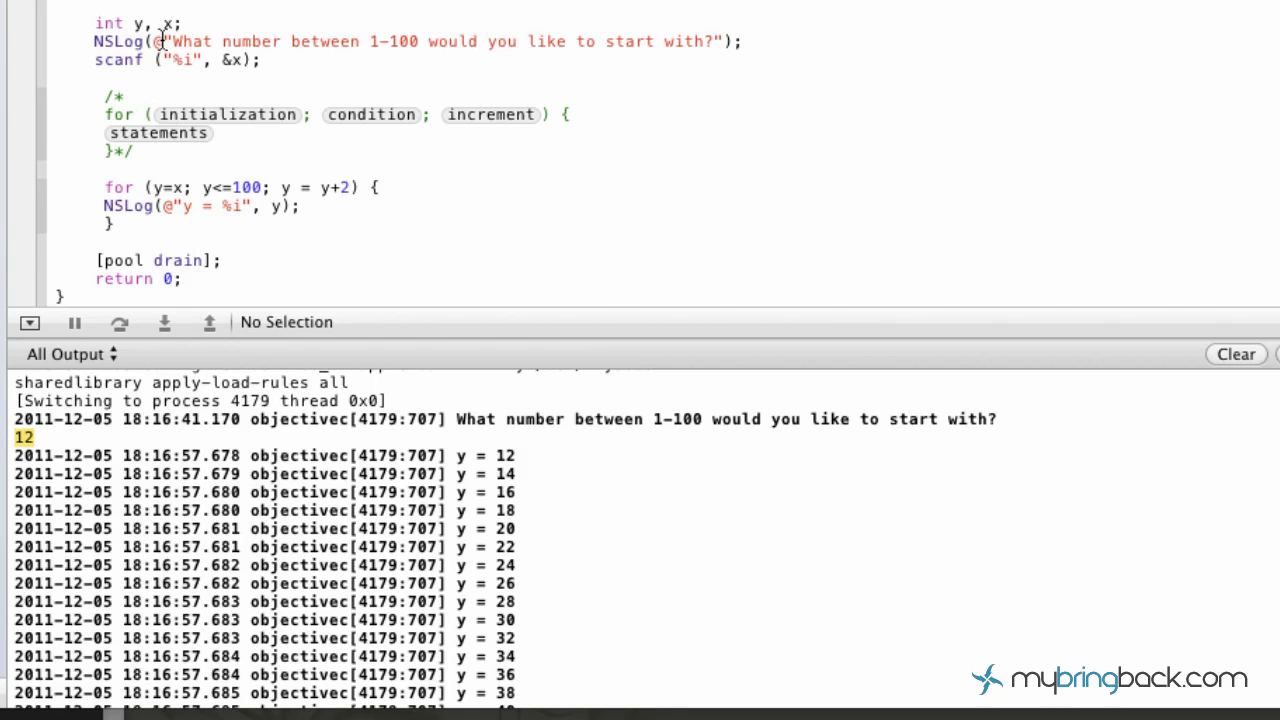
pyautogui.moveTo(155, 188)
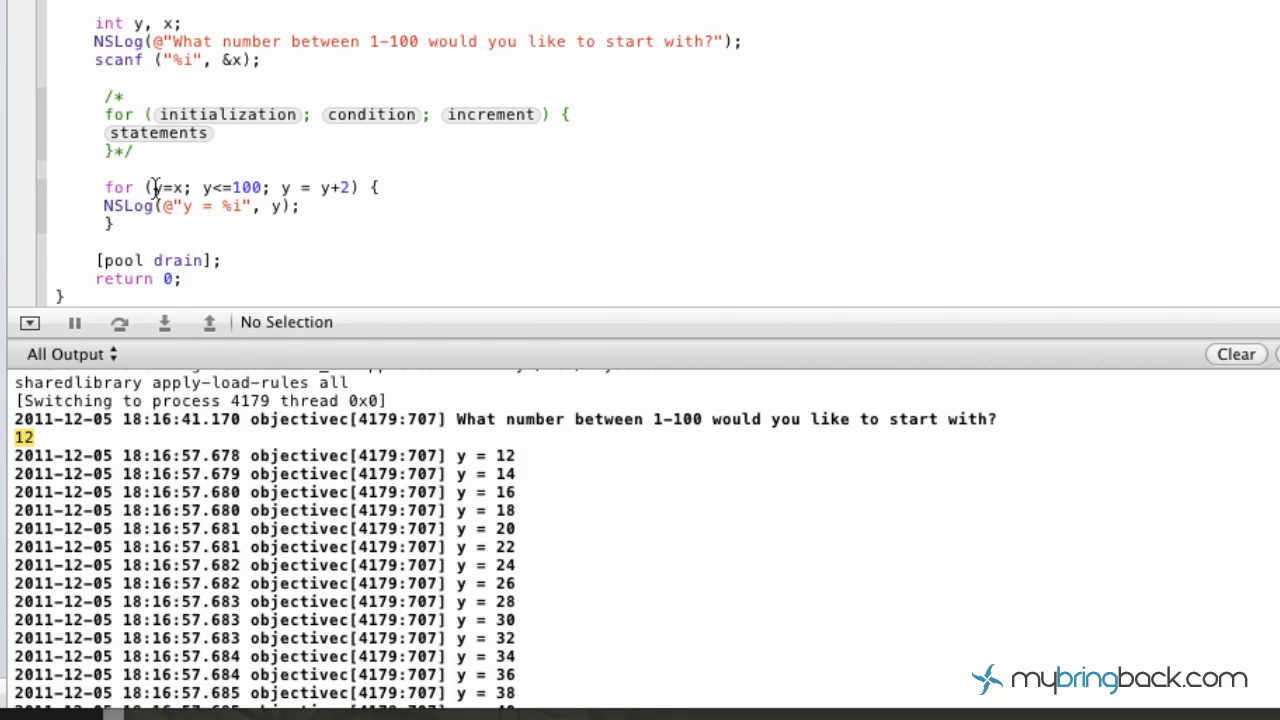
pyautogui.doubleClick(158, 187)
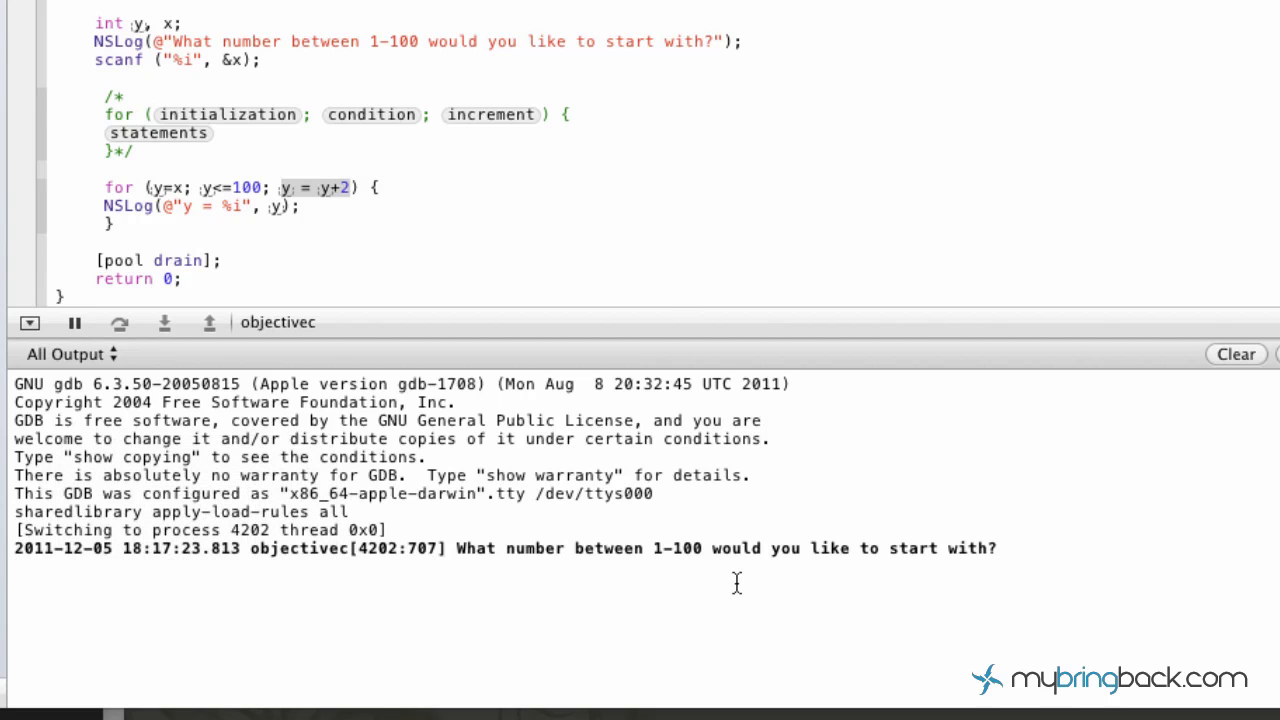
# Enter 87 at the prompt so the loop prints y values 87 through 99
pyautogui.write('8')
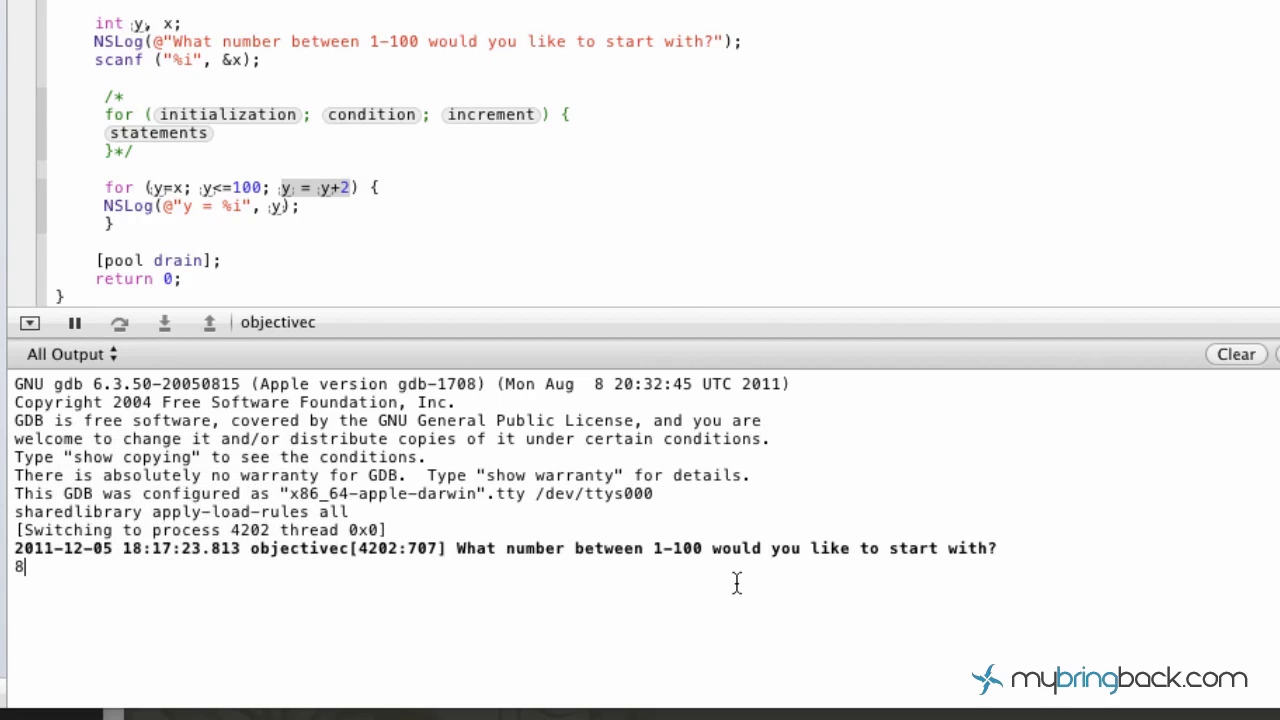
pyautogui.write('7')
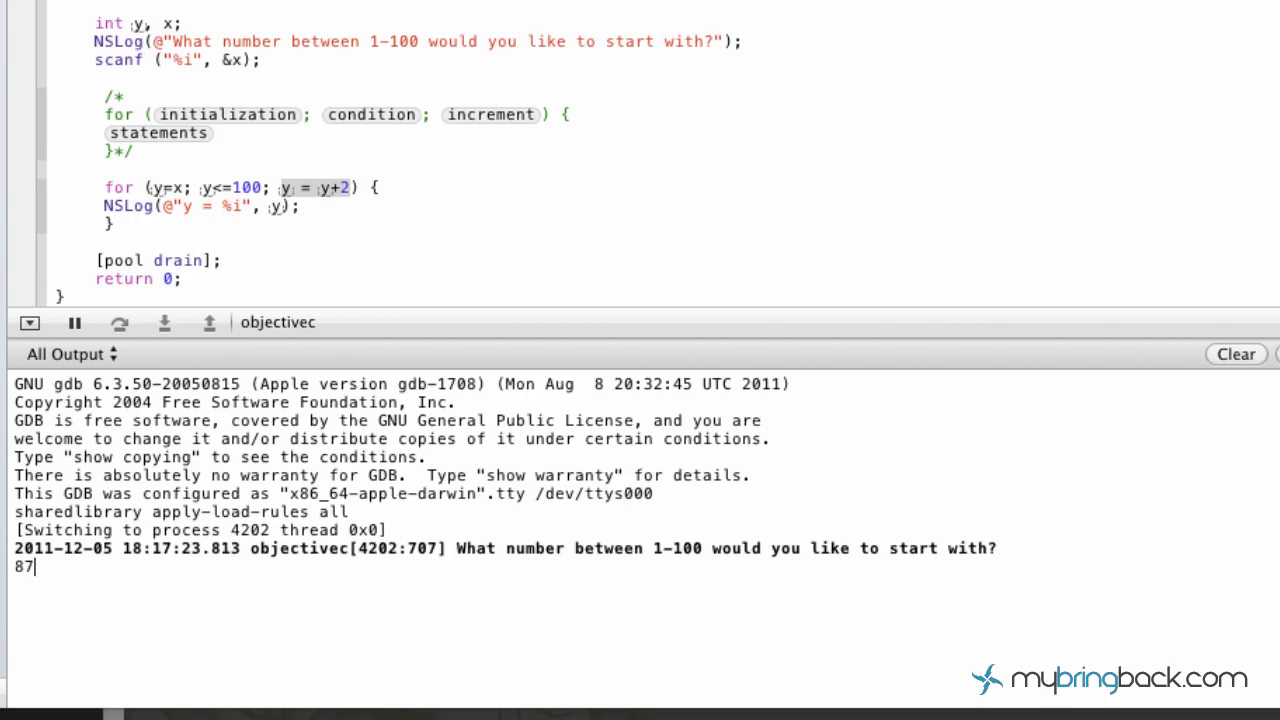
pyautogui.press('Return')
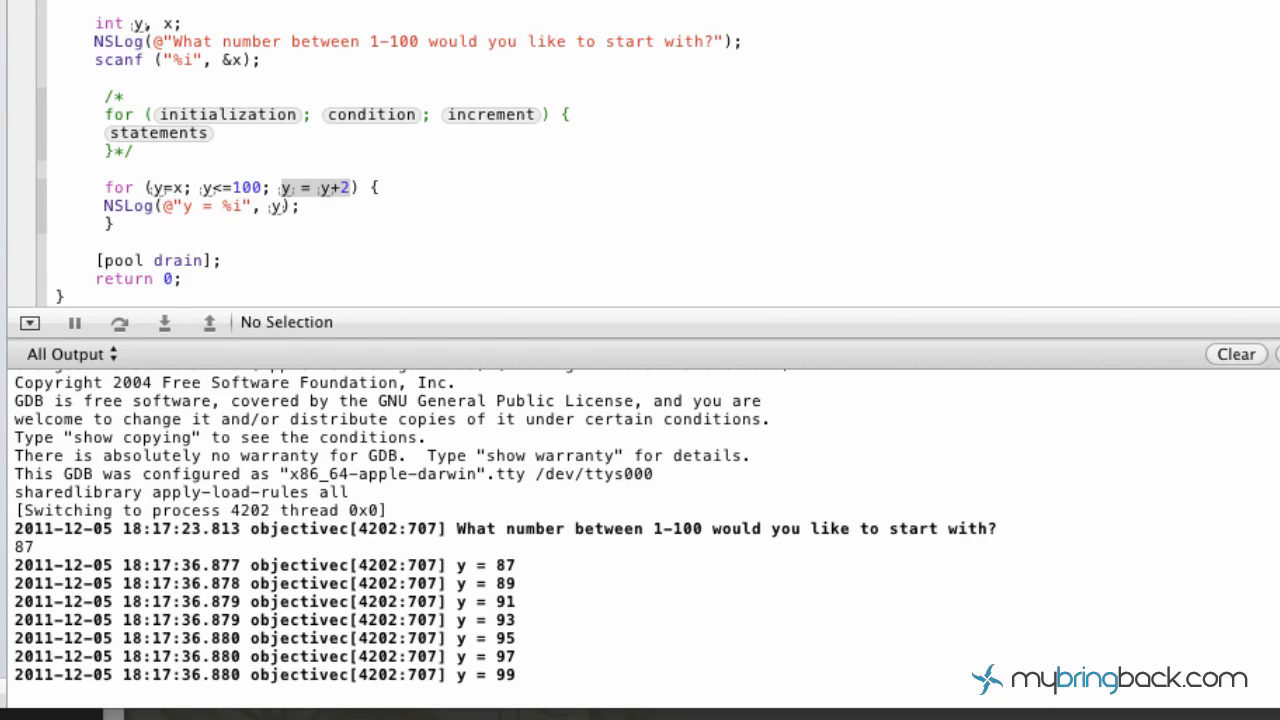
pyautogui.click(15, 693)
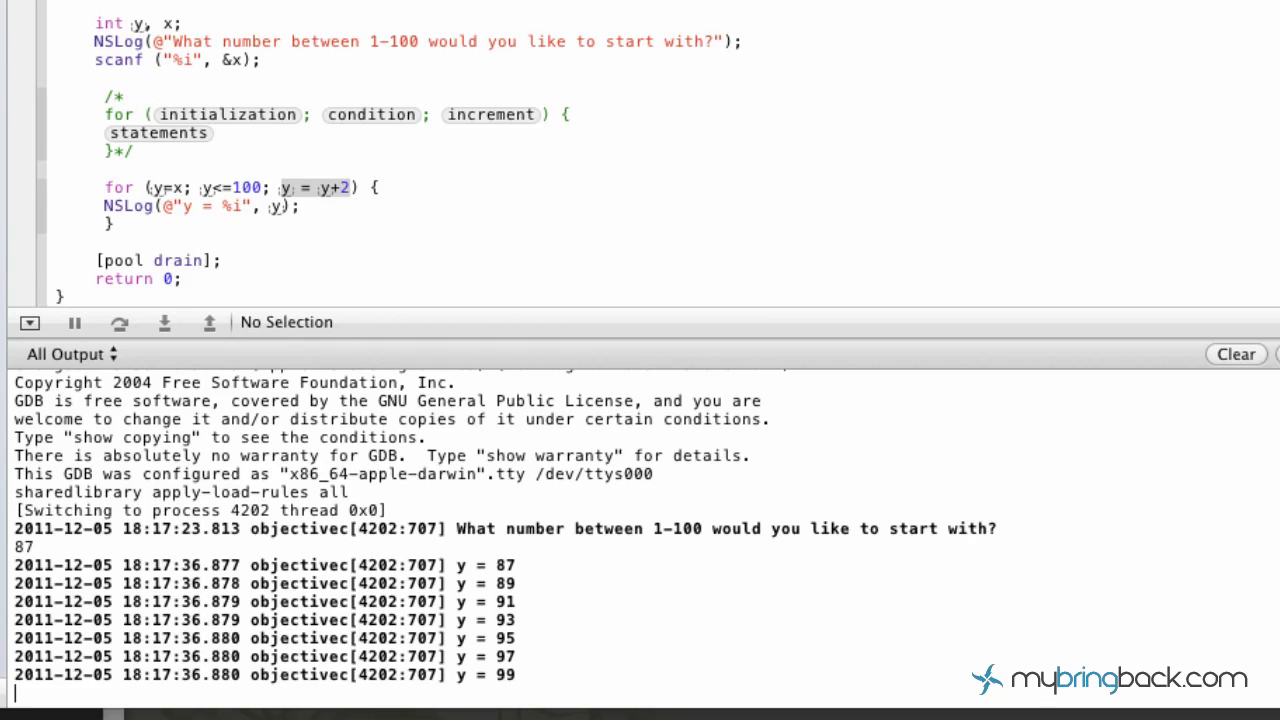